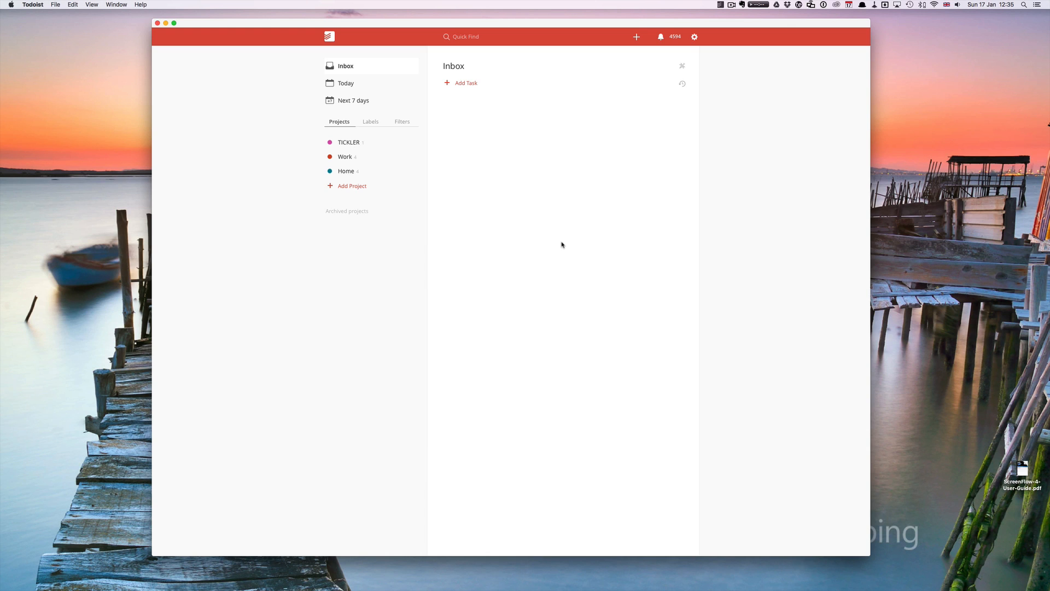
pyautogui.moveTo(499, 99)
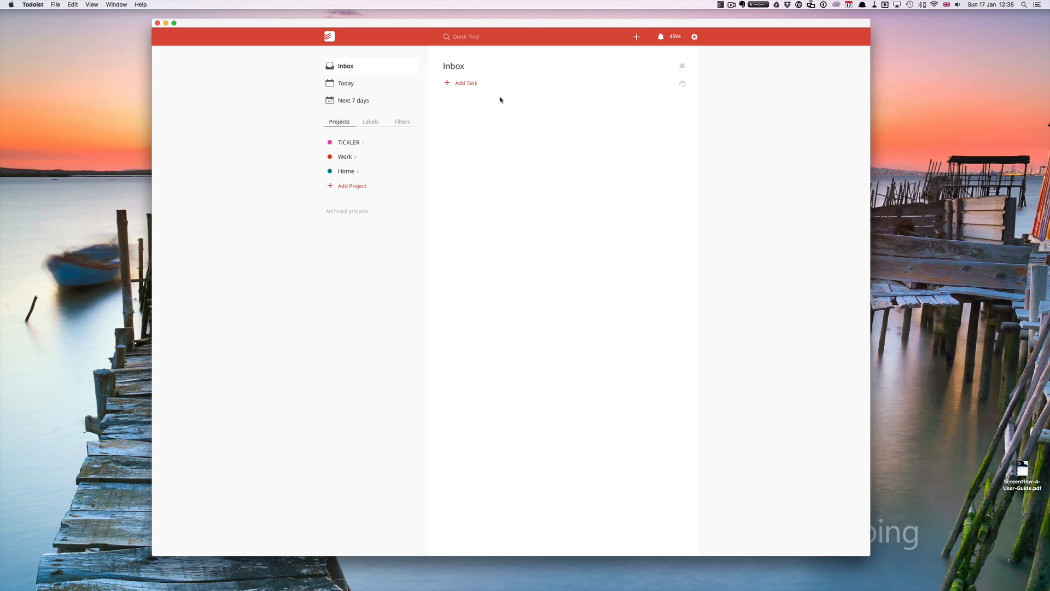
pyautogui.moveTo(466, 82)
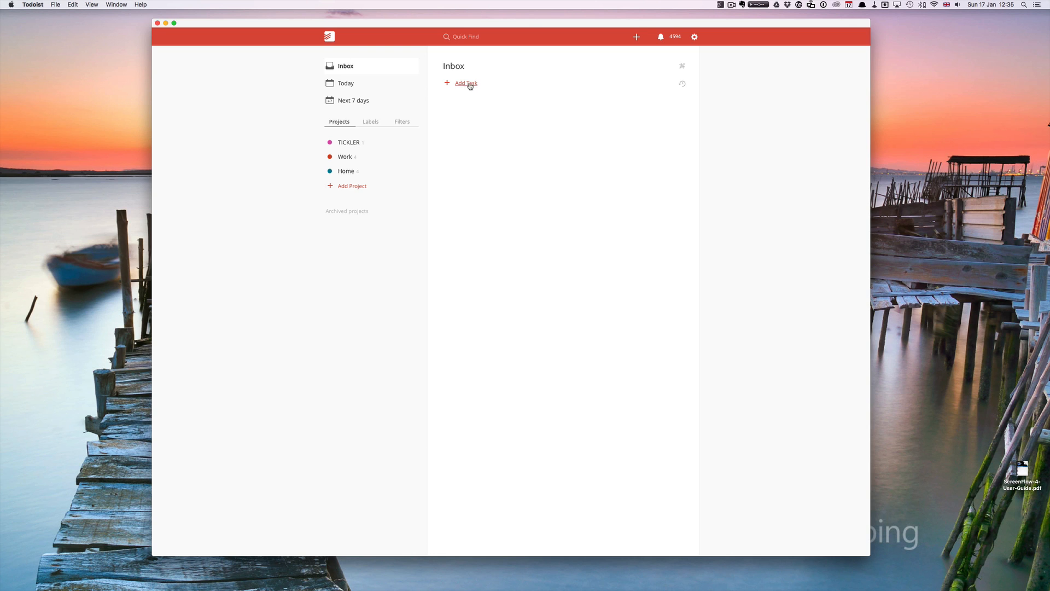
# Add the Inbox task "Decide on print materials for Purple inflatable frogs" from the Add Task form.
pyautogui.click(465, 82)
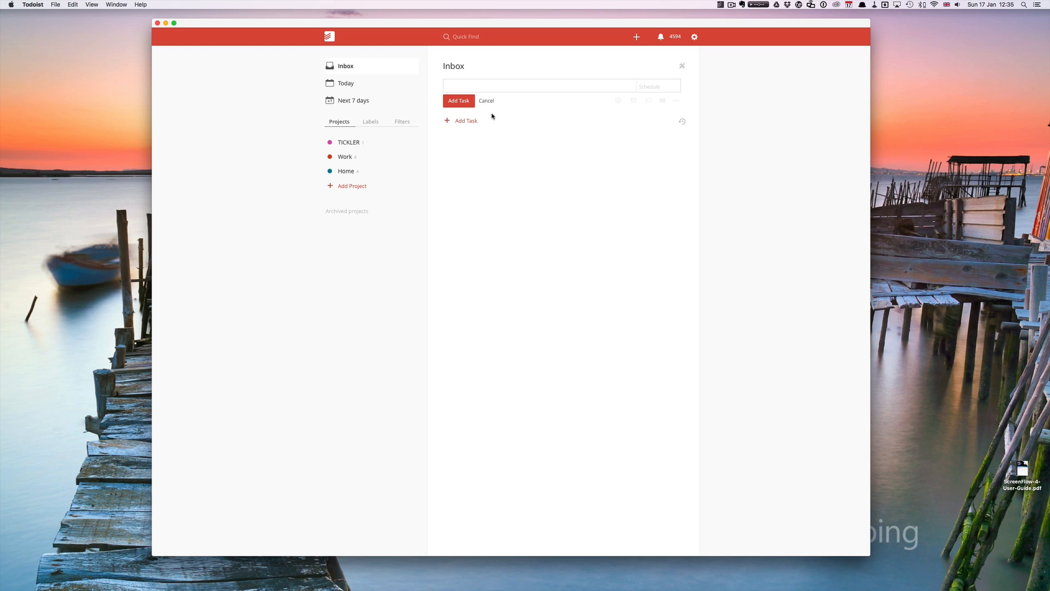
pyautogui.write('D')
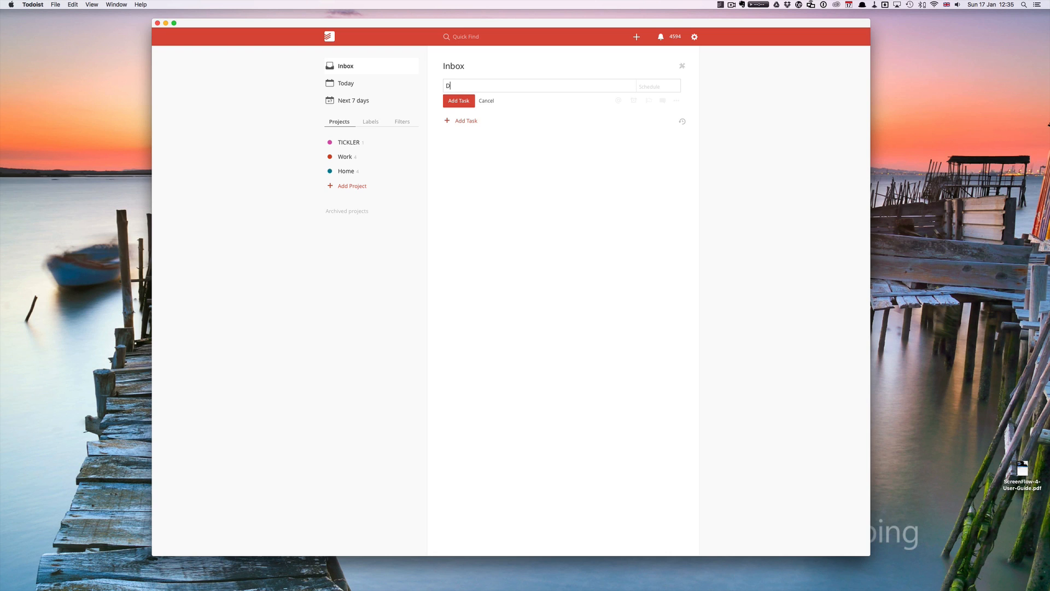
pyautogui.write('ecide on')
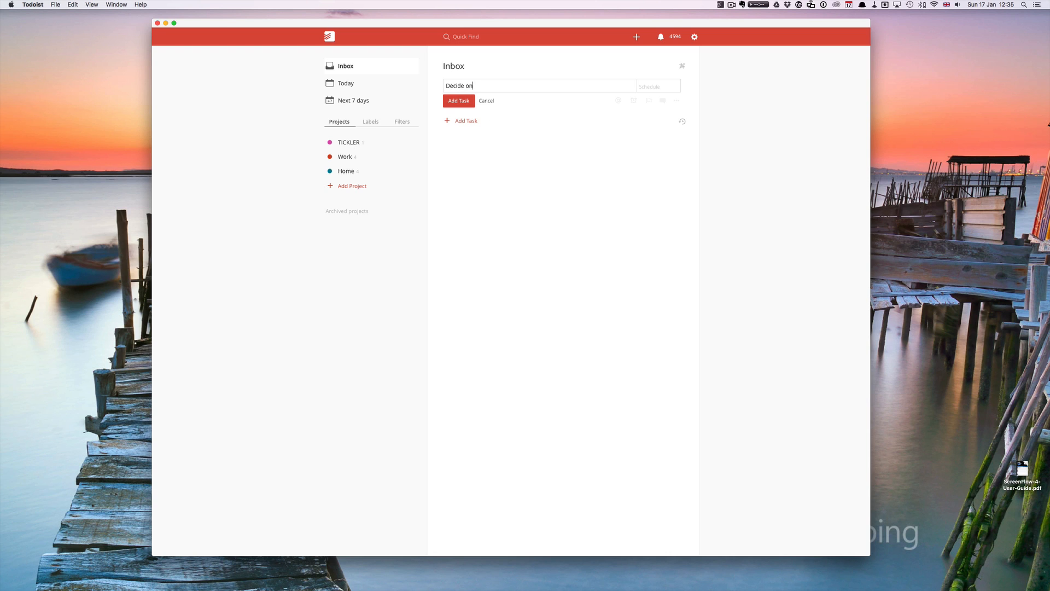
pyautogui.write('pr')
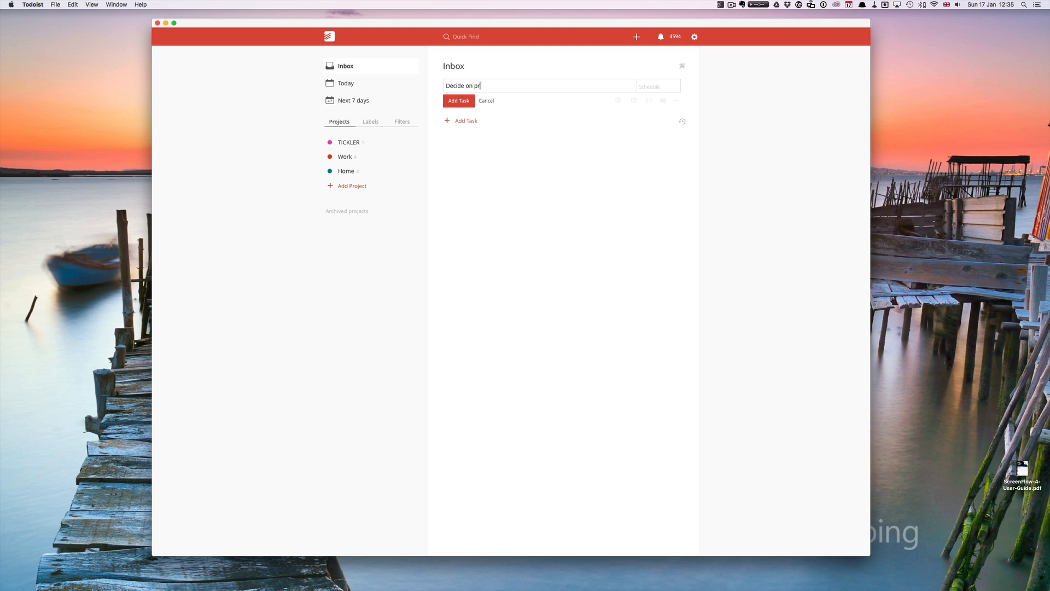
pyautogui.write('int materials for')
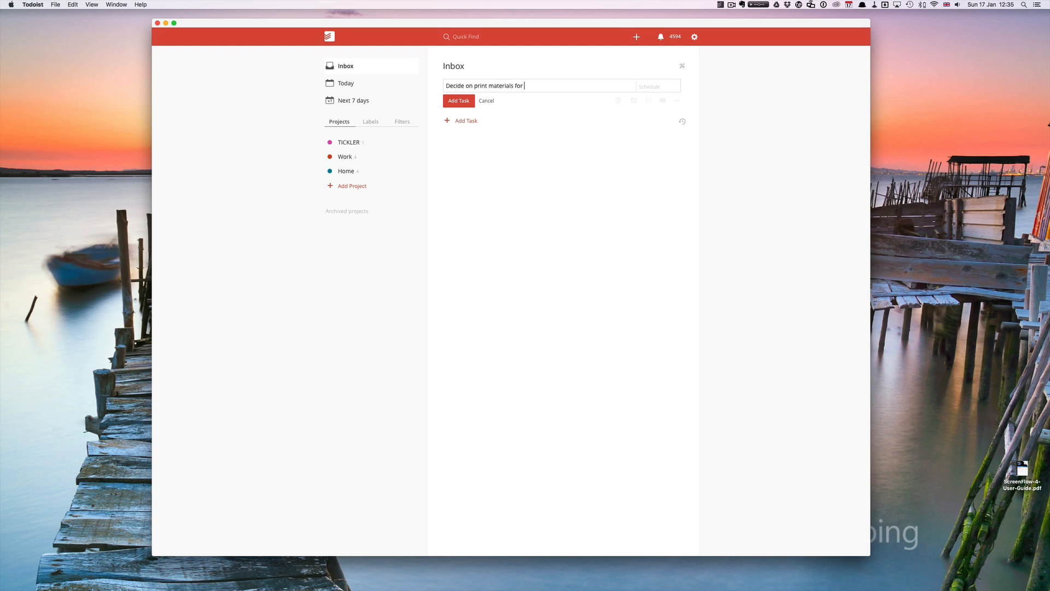
pyautogui.write('Purple')
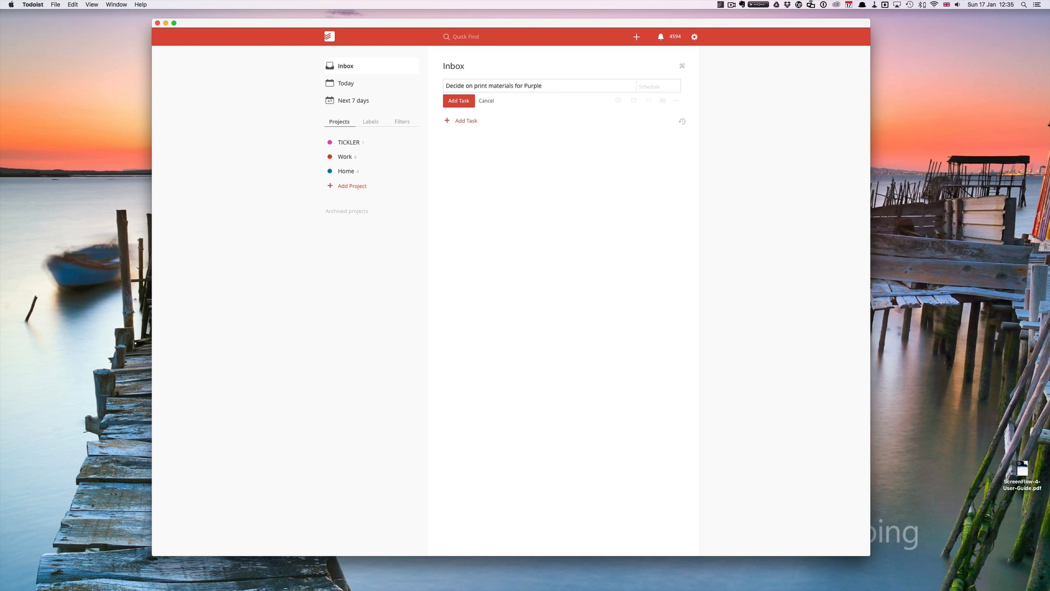
pyautogui.write('inflatable f')
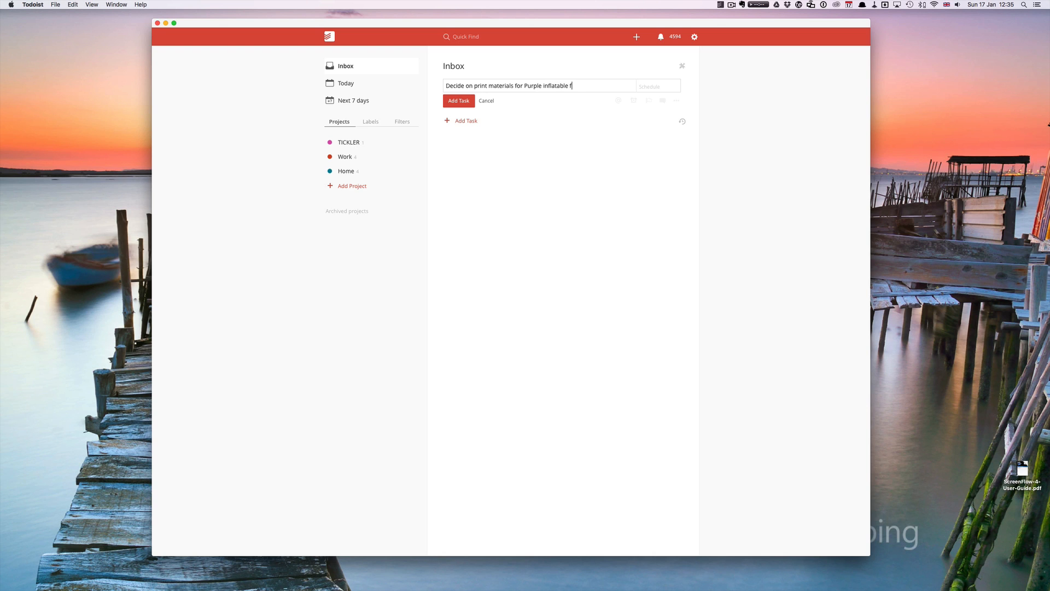
pyautogui.click(458, 100)
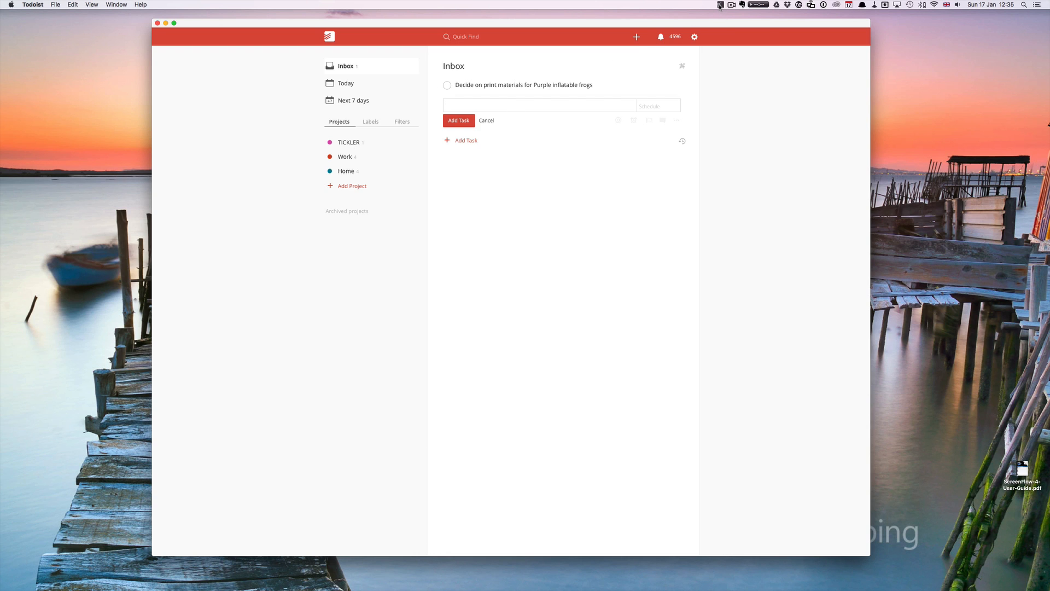
# Quick-add a second Inbox task "Call Bill about purple infatable frogs".
pyautogui.click(466, 140)
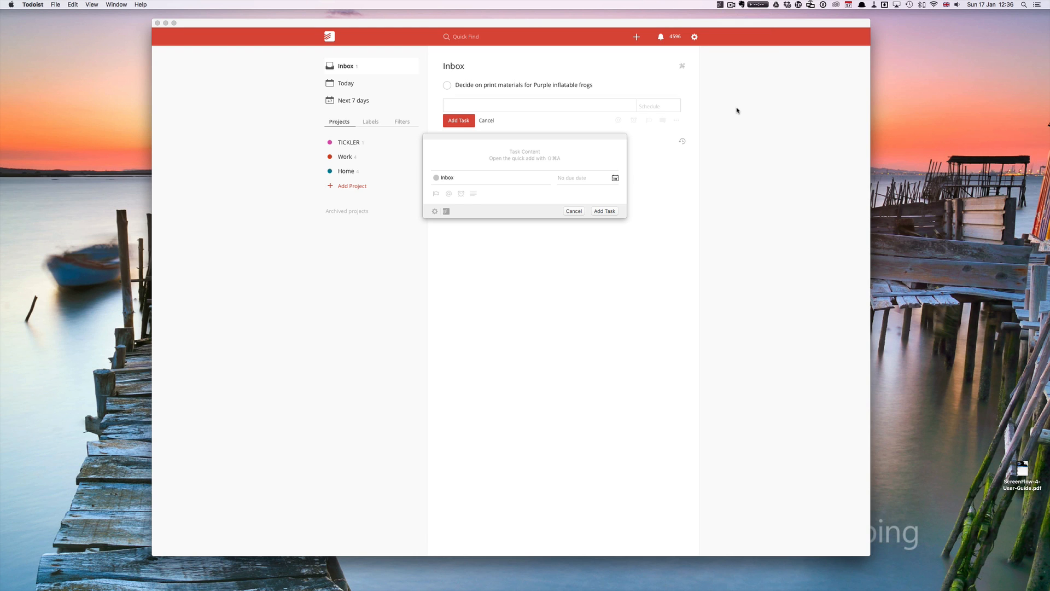
pyautogui.write('Call Bill about purple infatable fro')
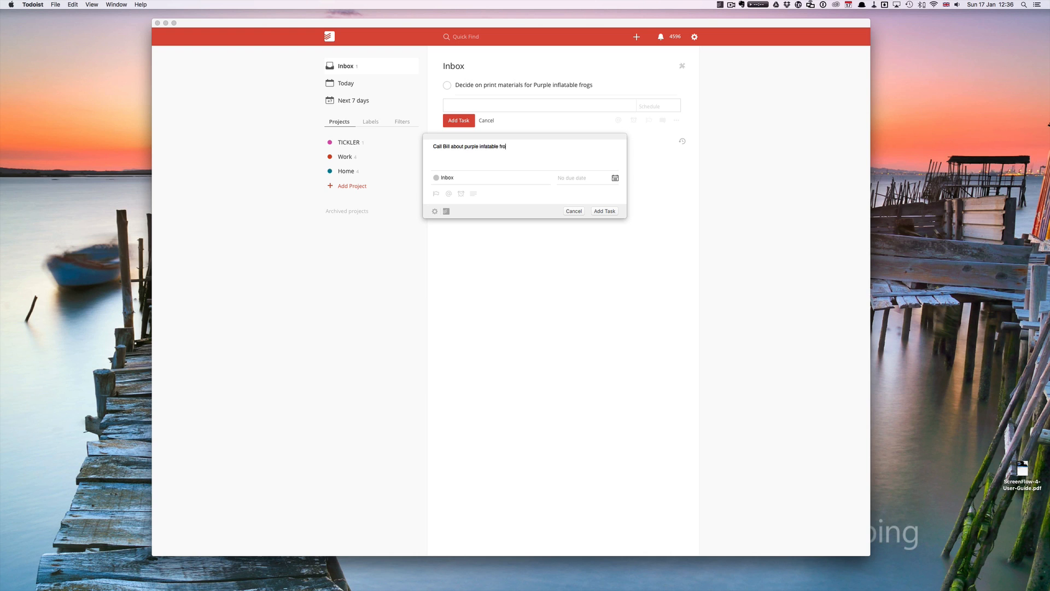
pyautogui.click(604, 210)
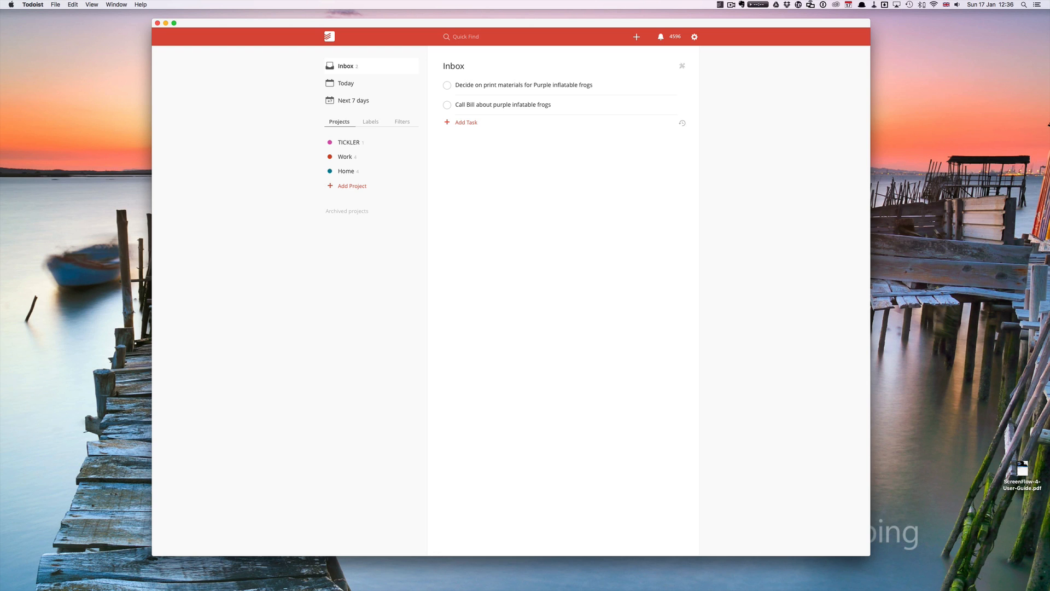
pyautogui.moveTo(534, 105)
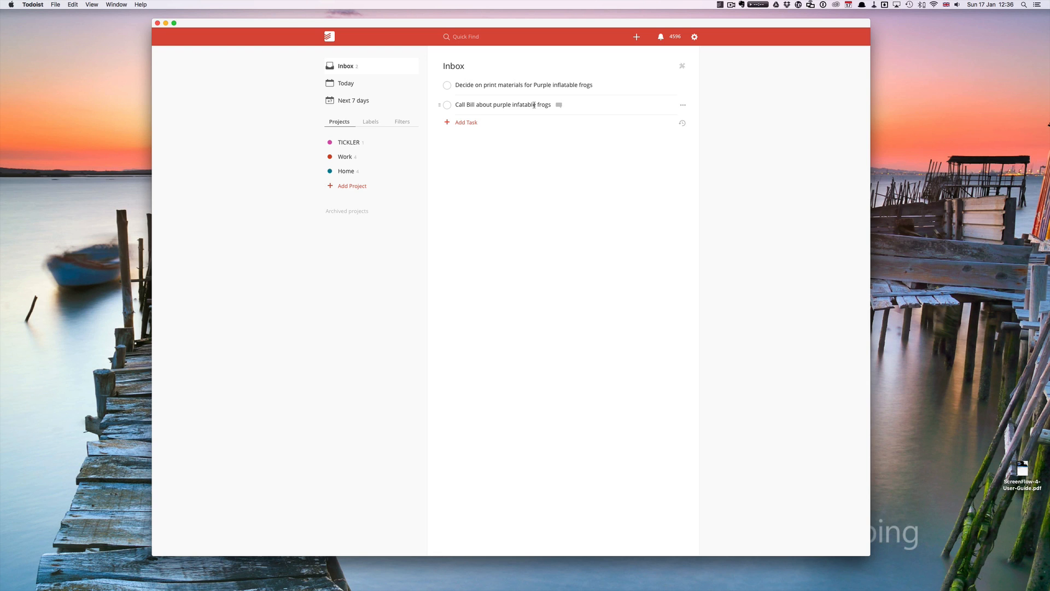
pyautogui.moveTo(30, 7)
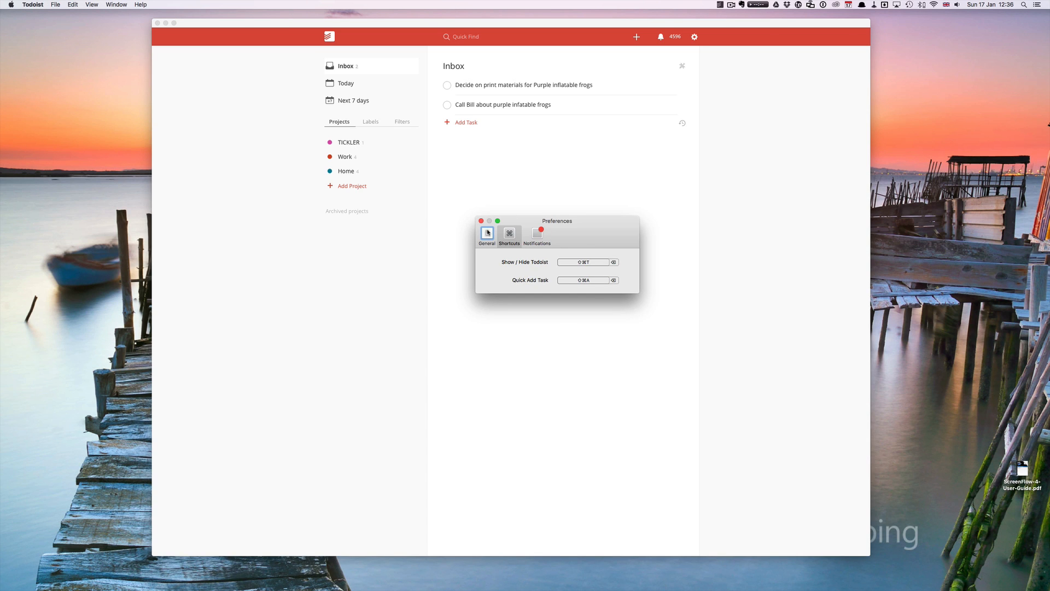
# Review the Notifications and Shortcuts preference pages, then close Preferences.
pyautogui.click(537, 234)
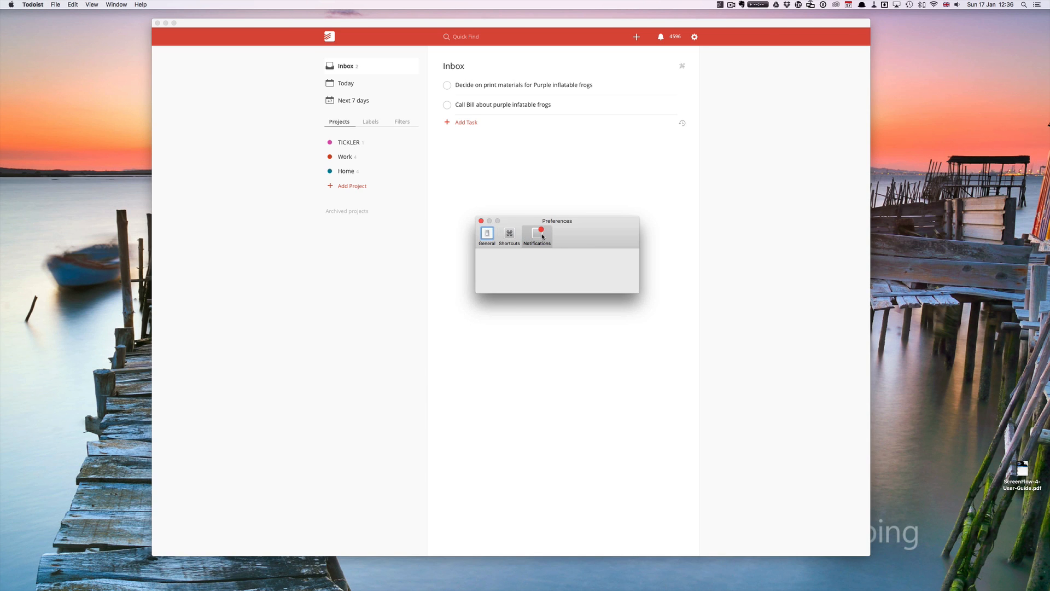
pyautogui.click(509, 234)
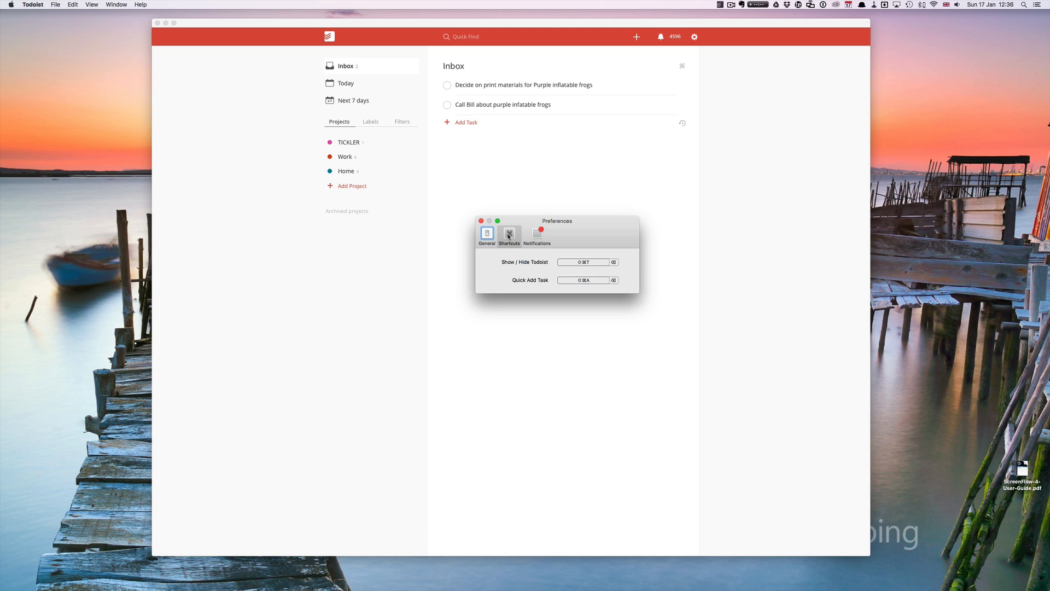
pyautogui.moveTo(510, 267)
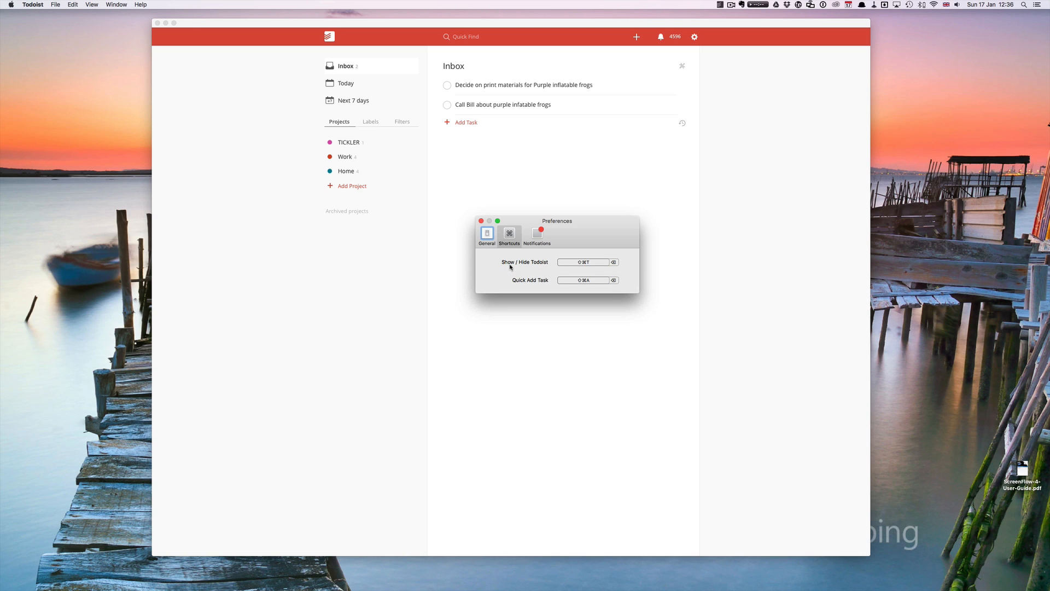
pyautogui.moveTo(539, 268)
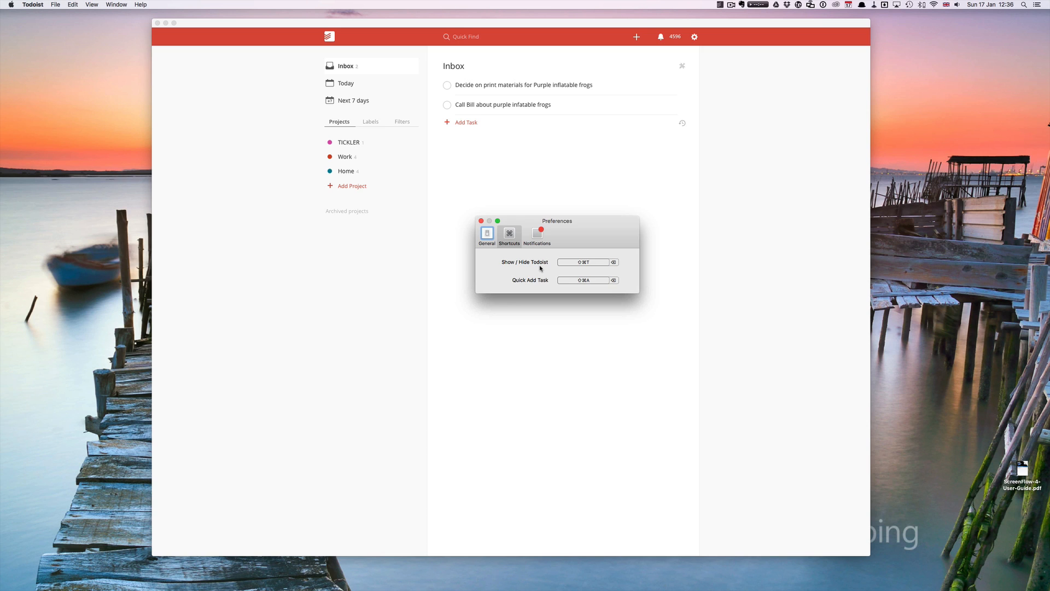
pyautogui.click(482, 221)
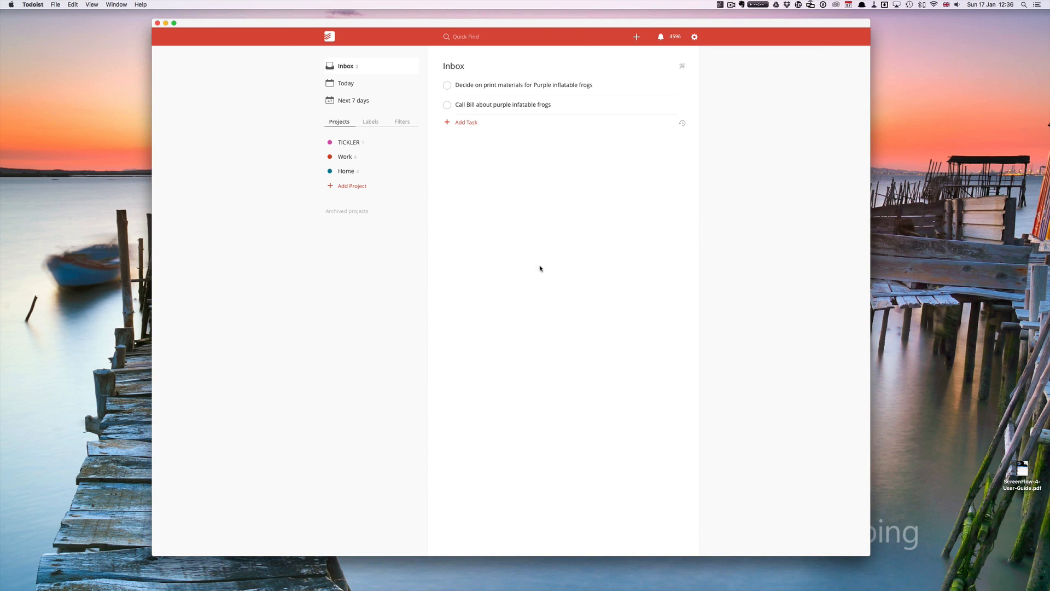
pyautogui.moveTo(48, 13)
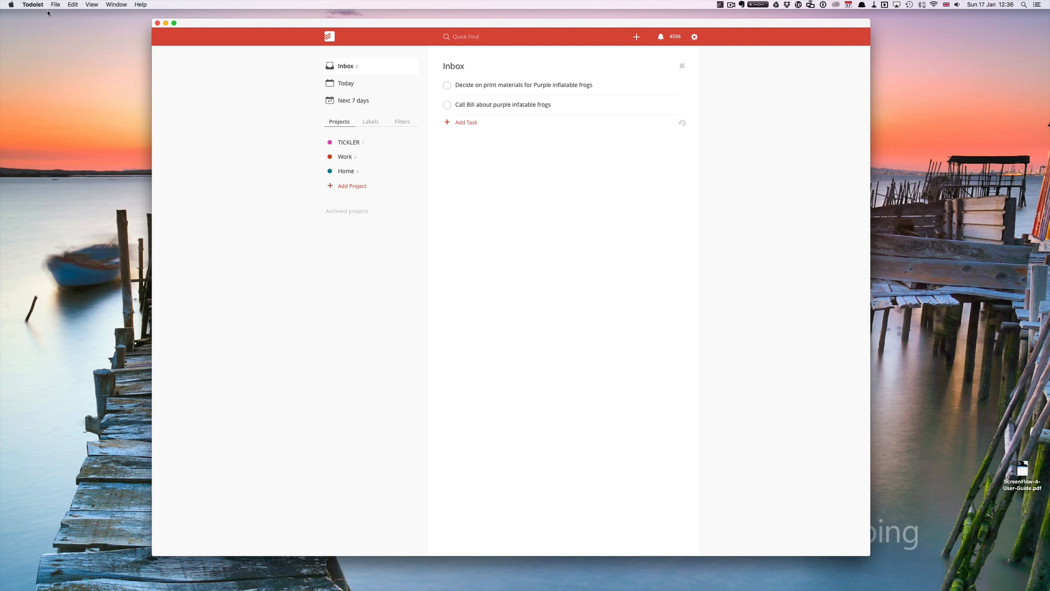
pyautogui.click(32, 4)
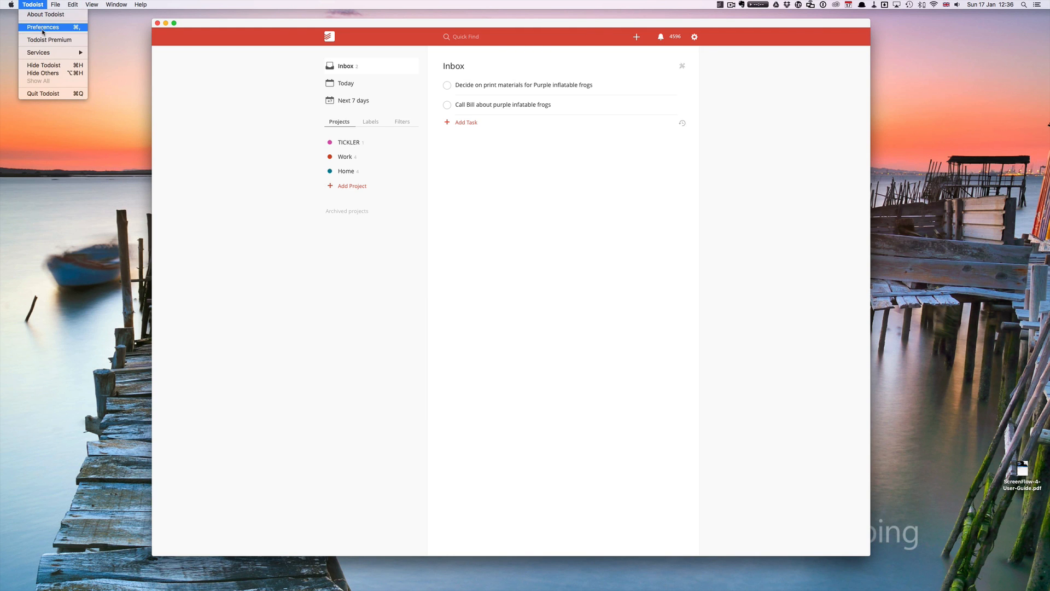
pyautogui.click(43, 26)
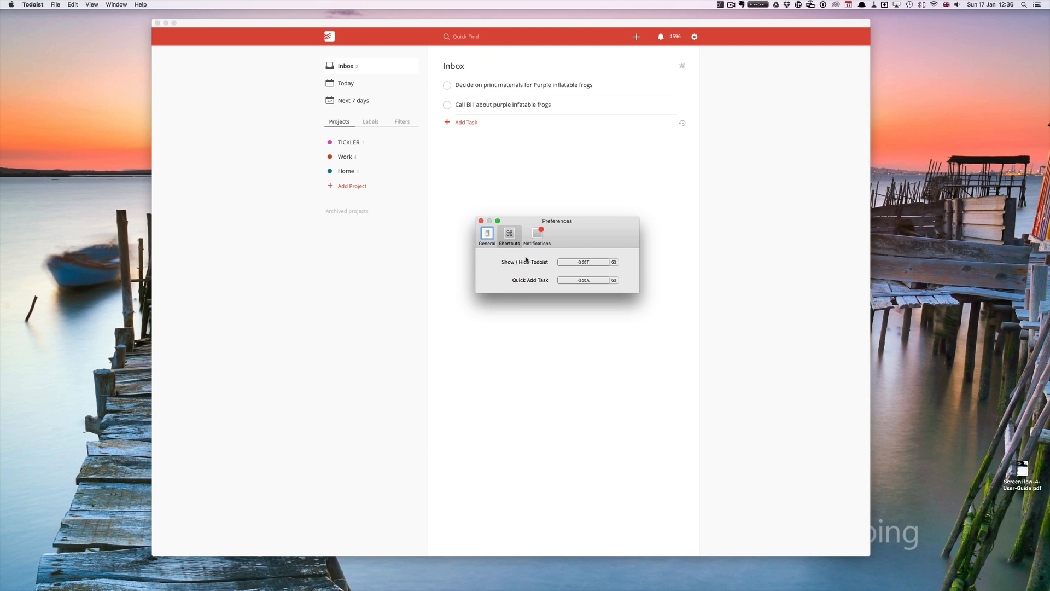
pyautogui.moveTo(578, 284)
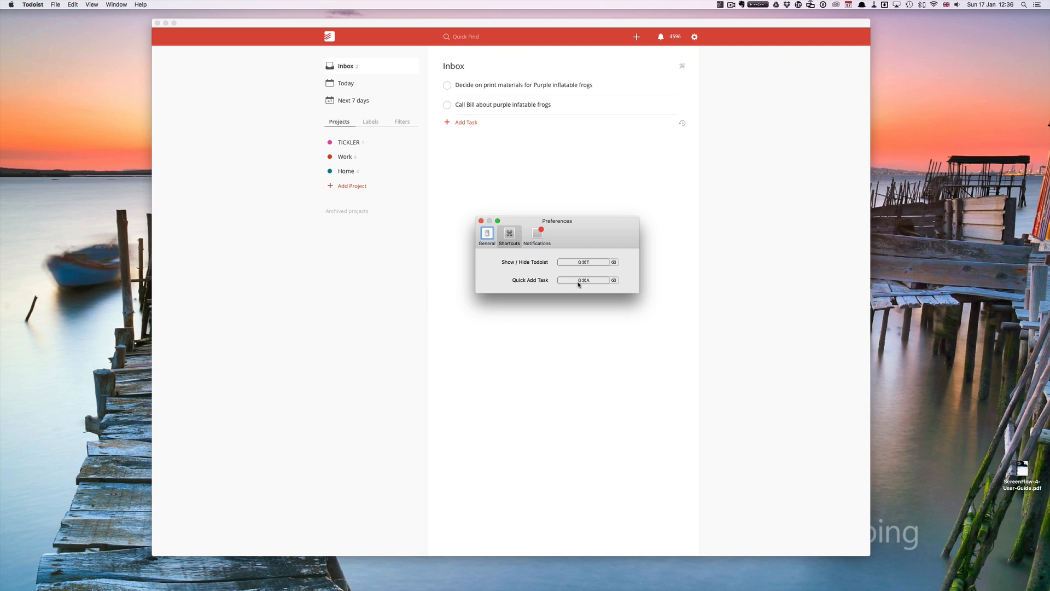
pyautogui.moveTo(583, 280)
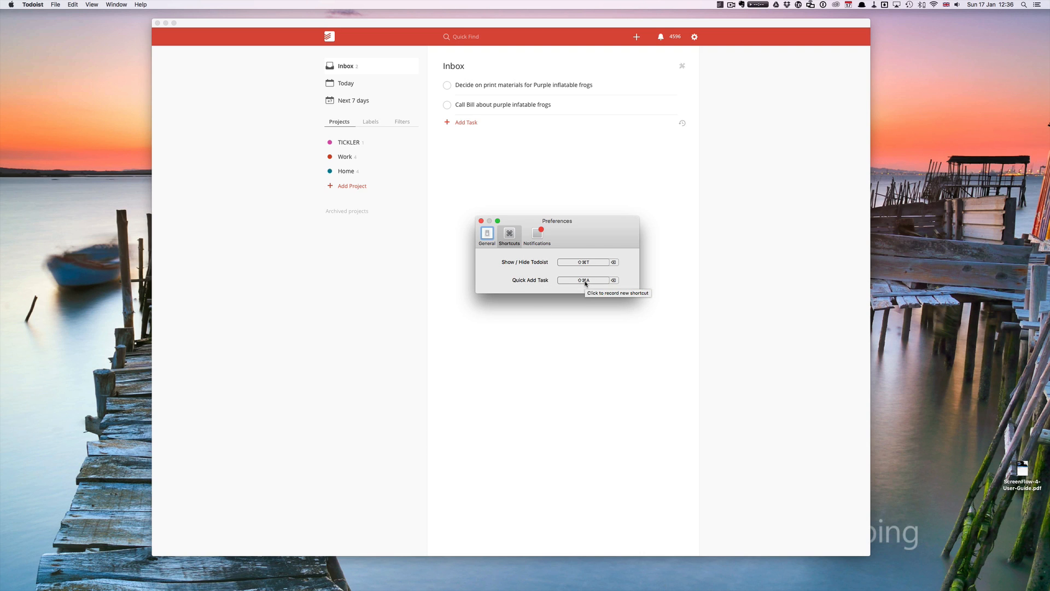
pyautogui.click(583, 280)
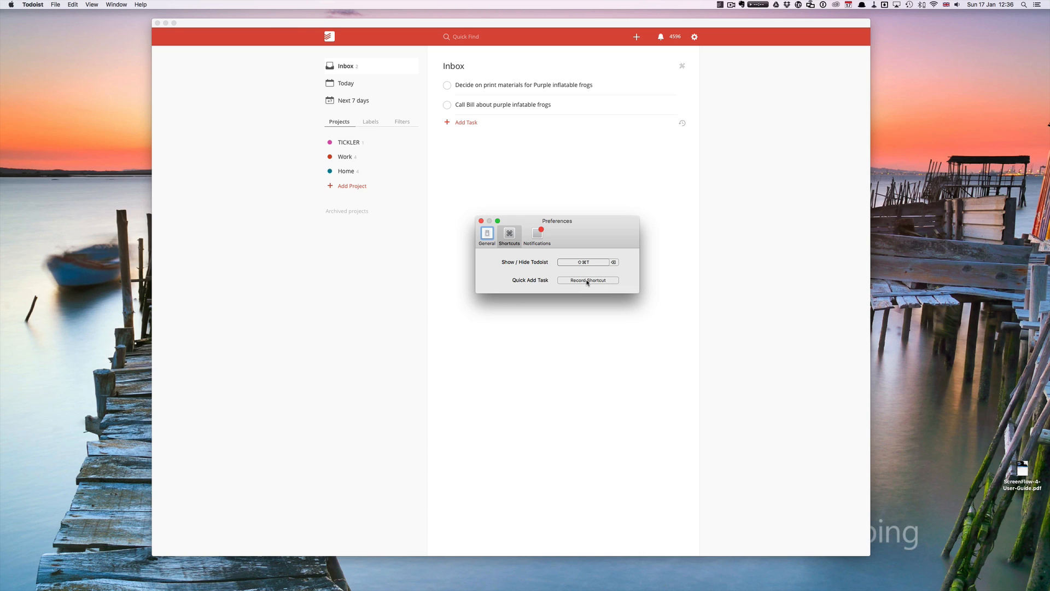
pyautogui.click(586, 281)
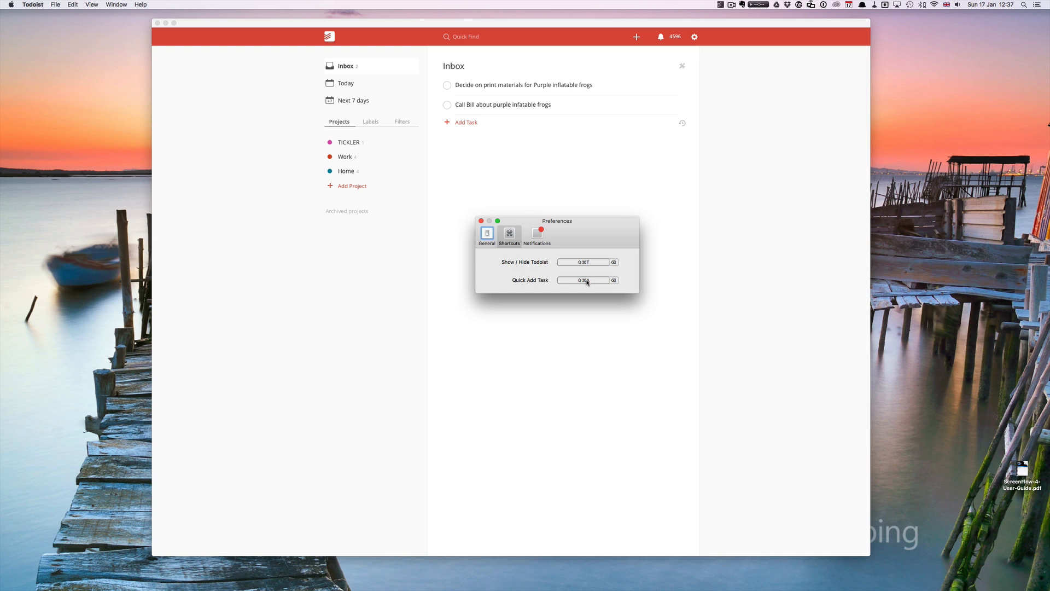
pyautogui.click(481, 221)
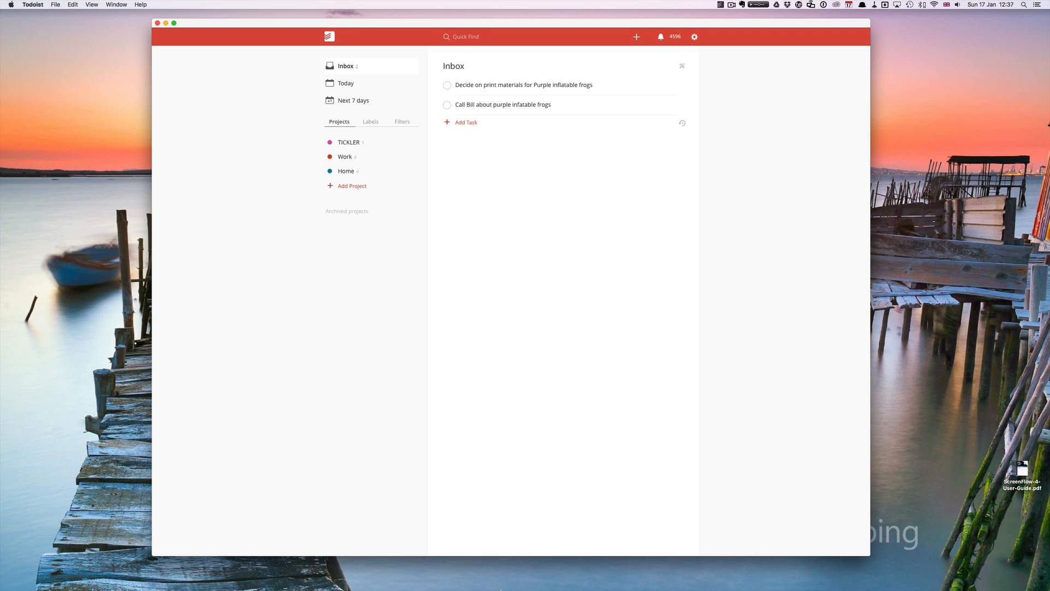
pyautogui.moveTo(473, 572)
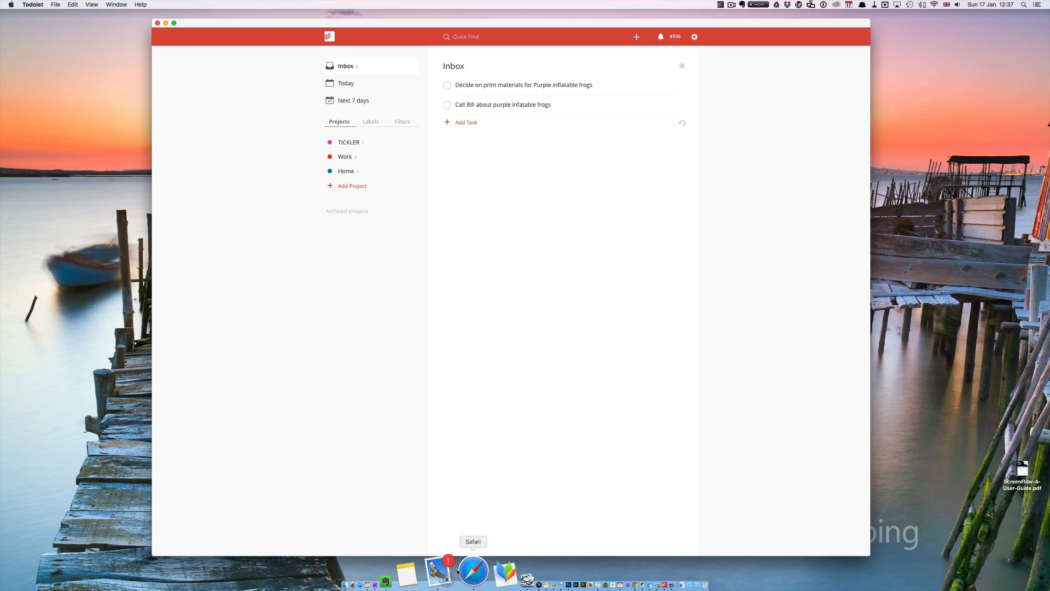
# With the Todoist Capture email open in Mail, quick-add the task "Email Bill about purple inflata…".
pyautogui.click(440, 575)
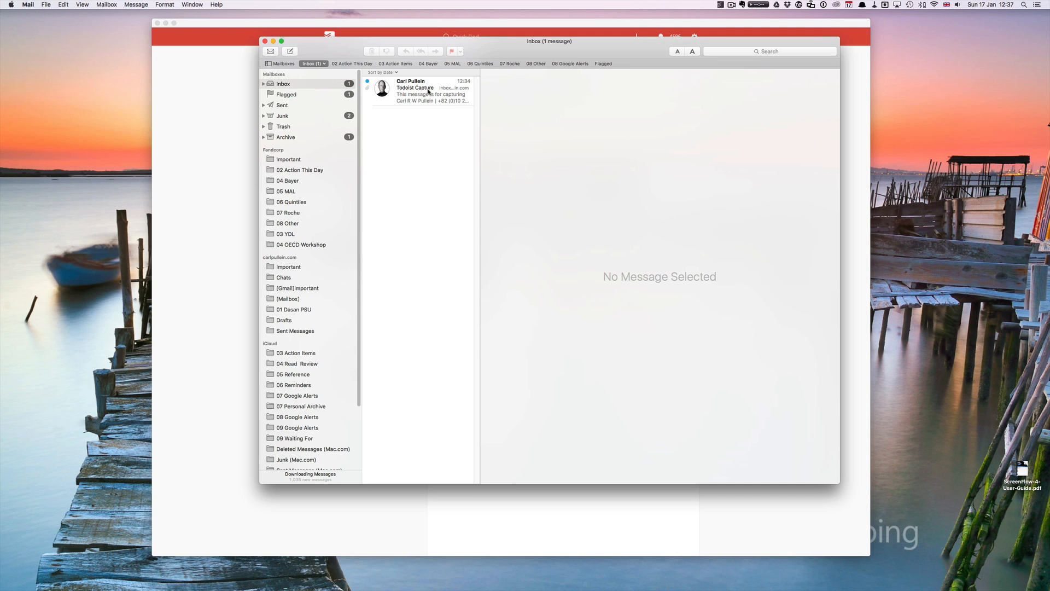
pyautogui.click(419, 90)
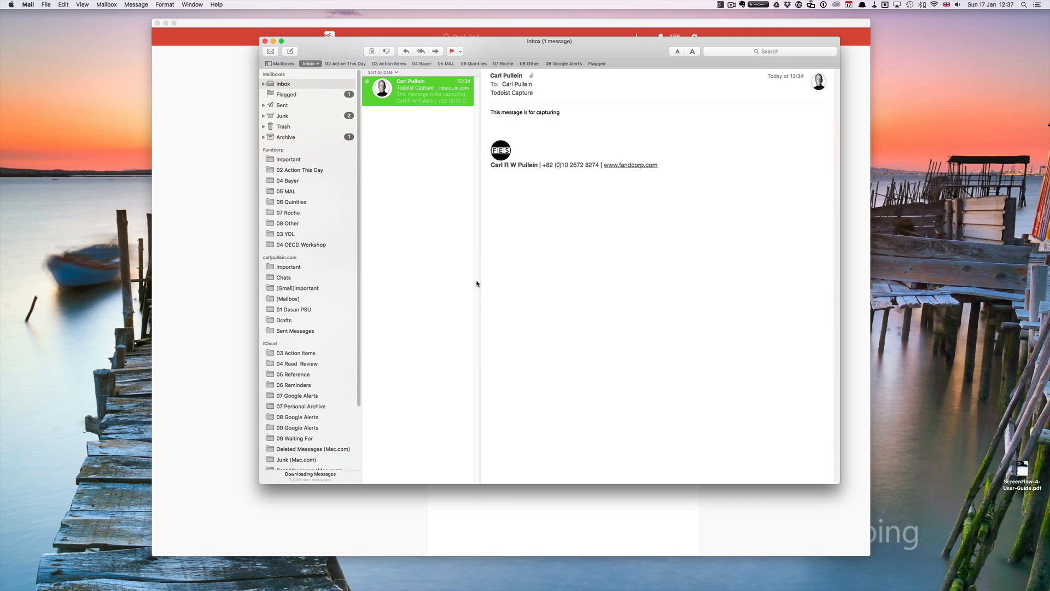
pyautogui.moveTo(553, 306)
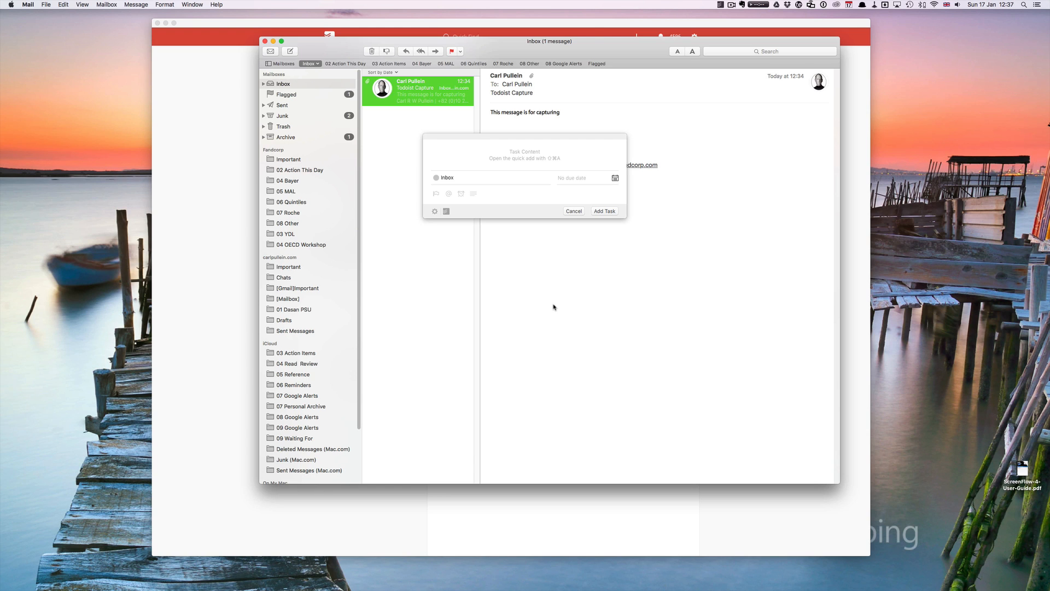
pyautogui.write('Email')
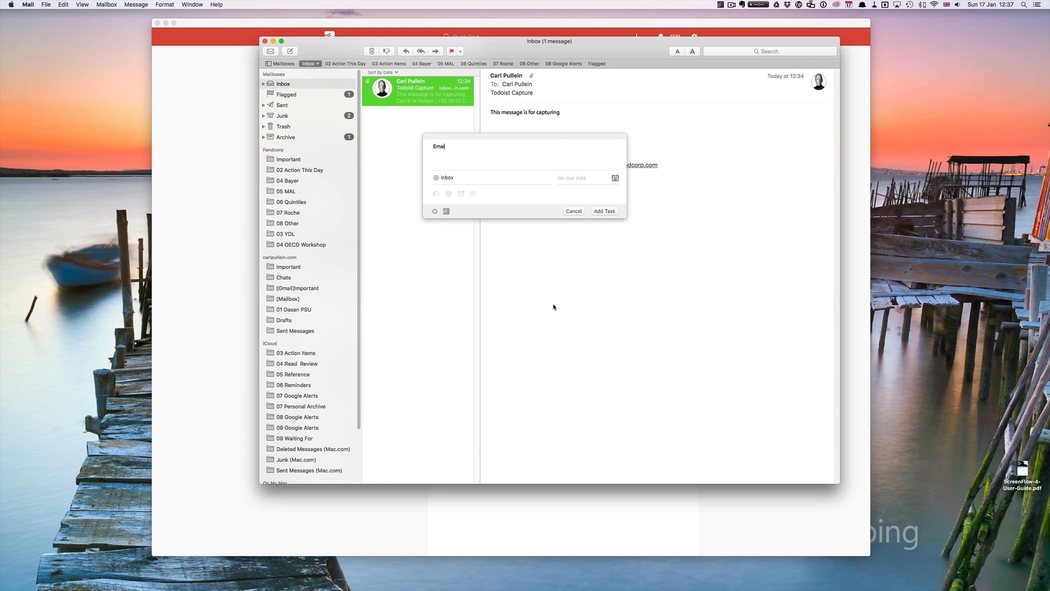
pyautogui.write('Bill about purple inflatab')
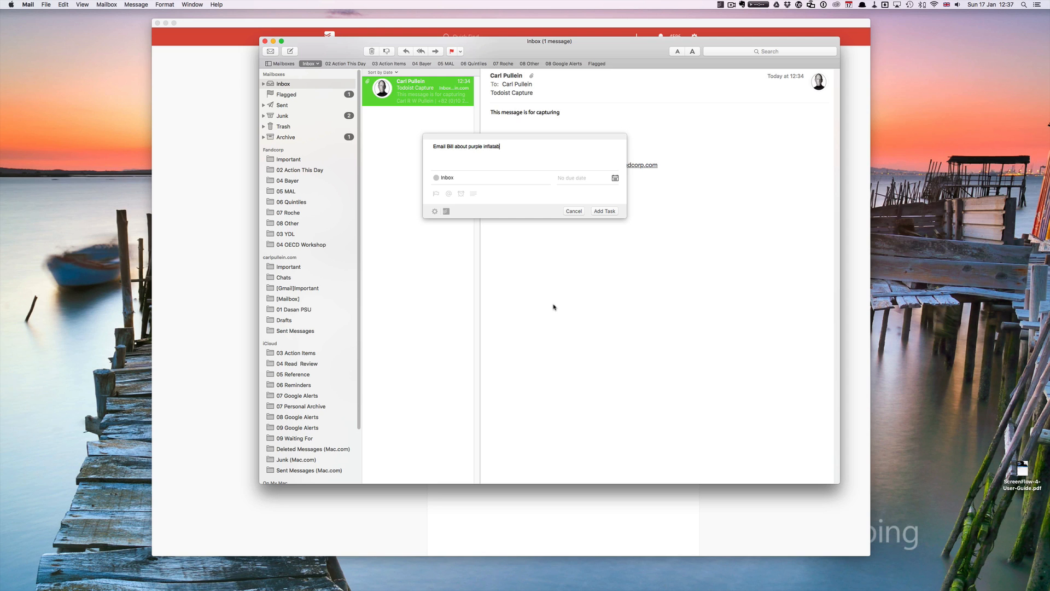
pyautogui.click(604, 211)
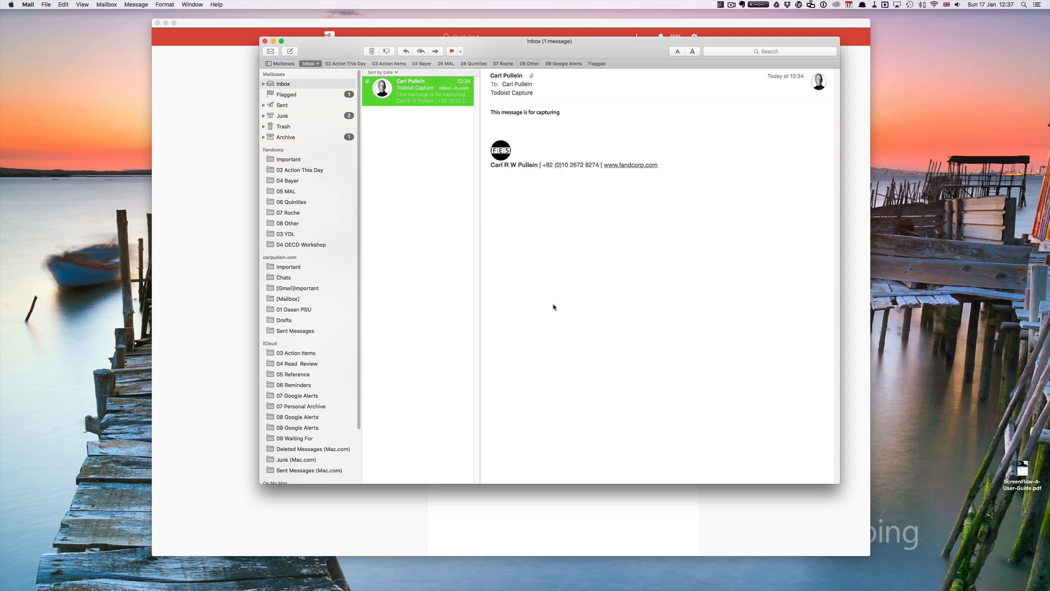
pyautogui.moveTo(268, 51)
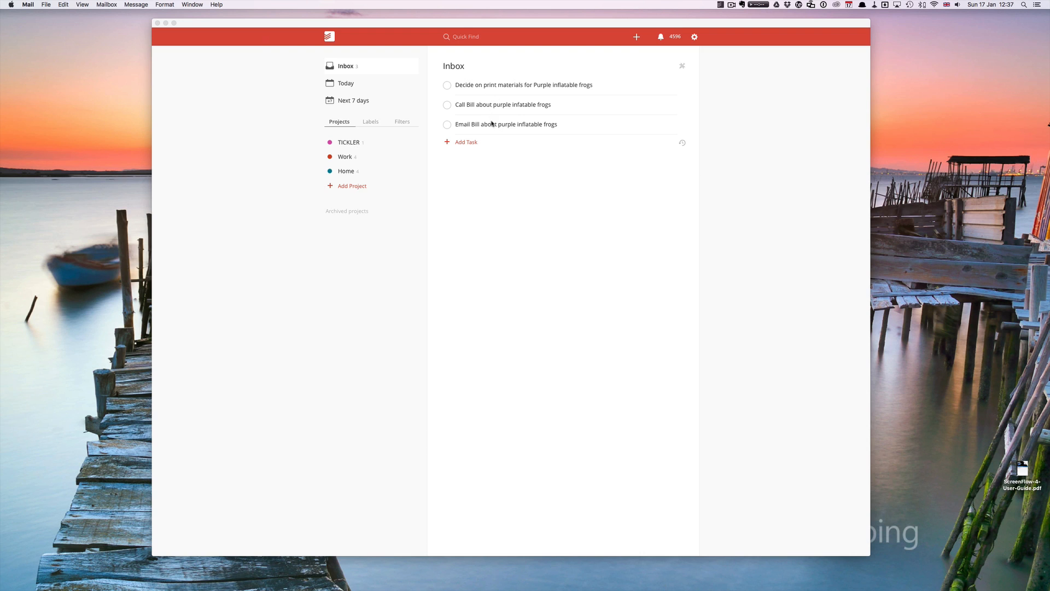
pyautogui.moveTo(569, 142)
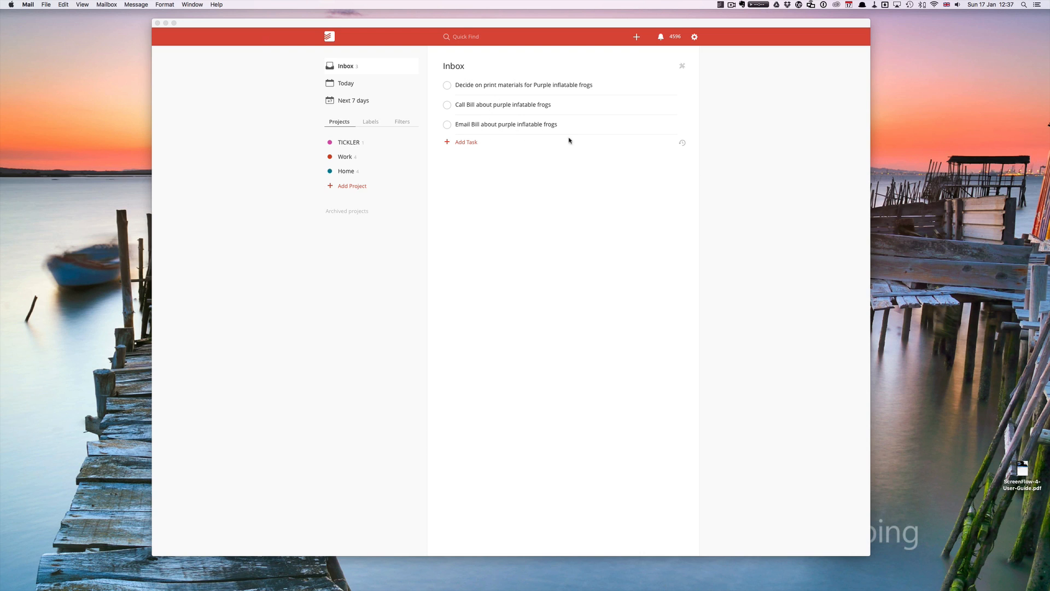
pyautogui.moveTo(579, 169)
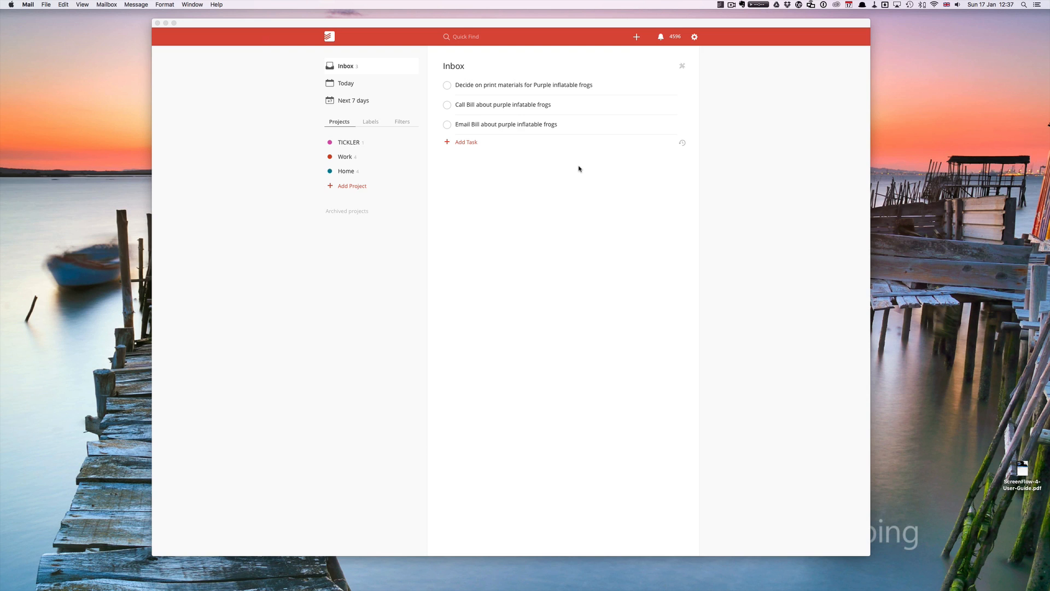
pyautogui.moveTo(695, 37)
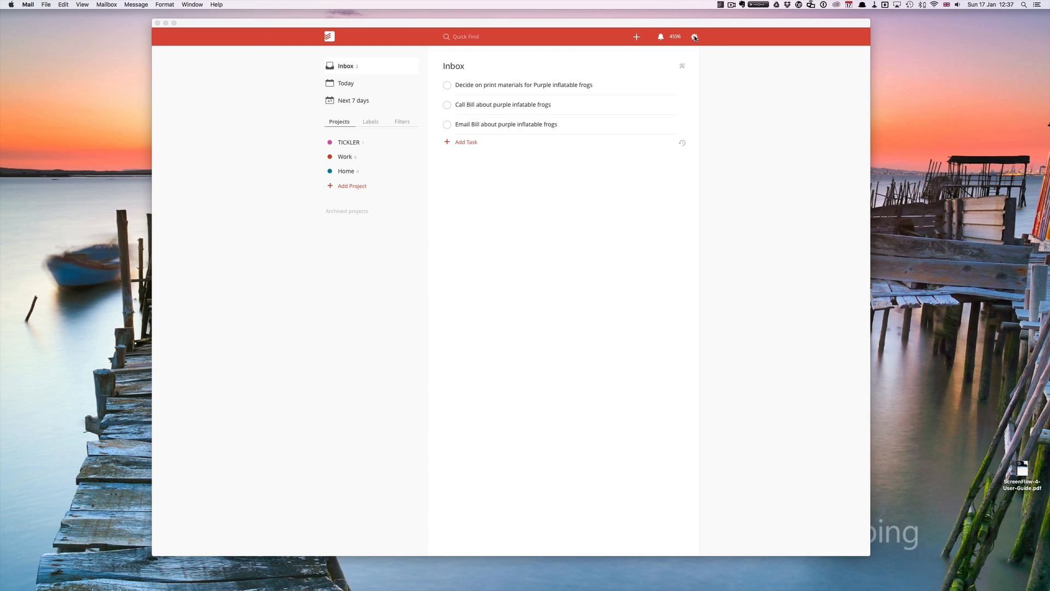
pyautogui.moveTo(651, 68)
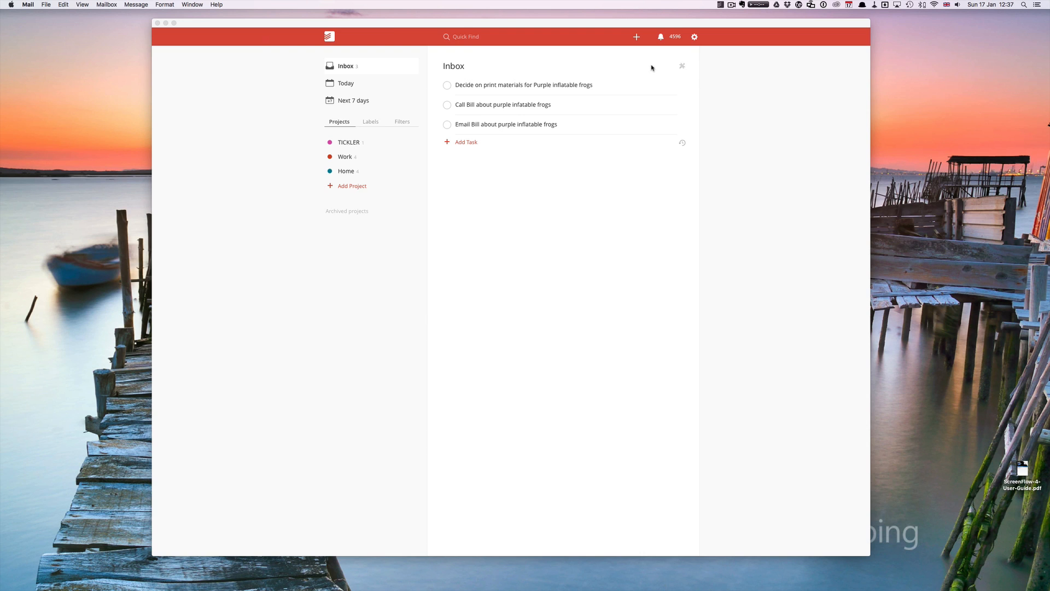
pyautogui.moveTo(699, 61)
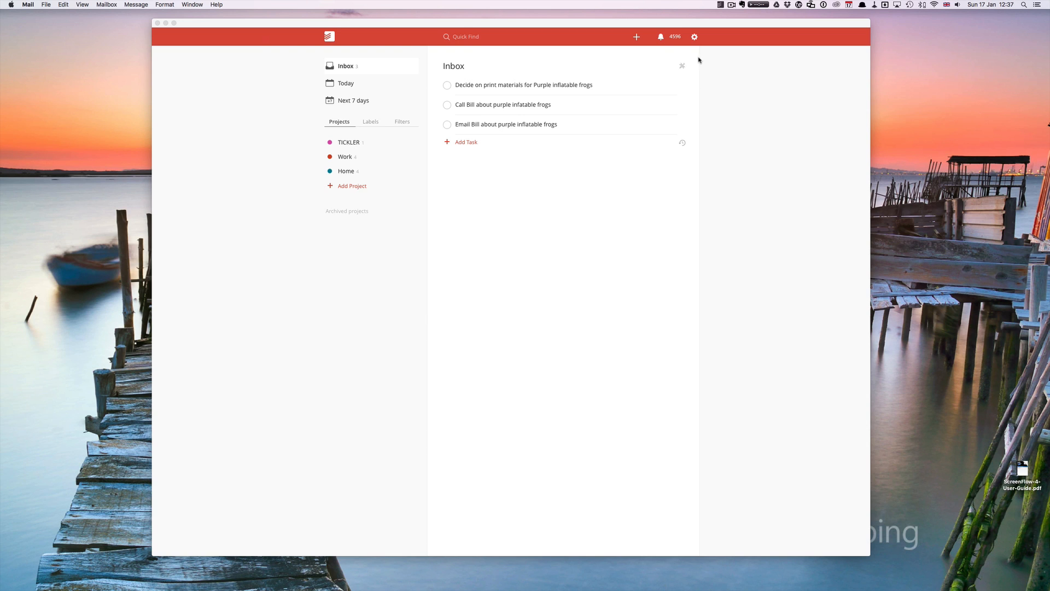
pyautogui.moveTo(689, 70)
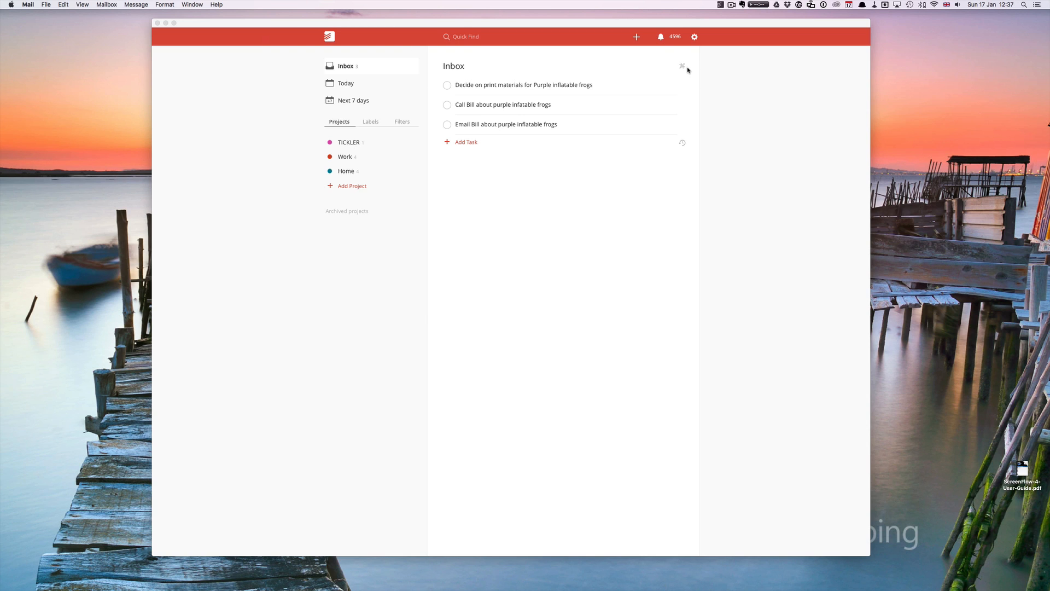
pyautogui.click(682, 68)
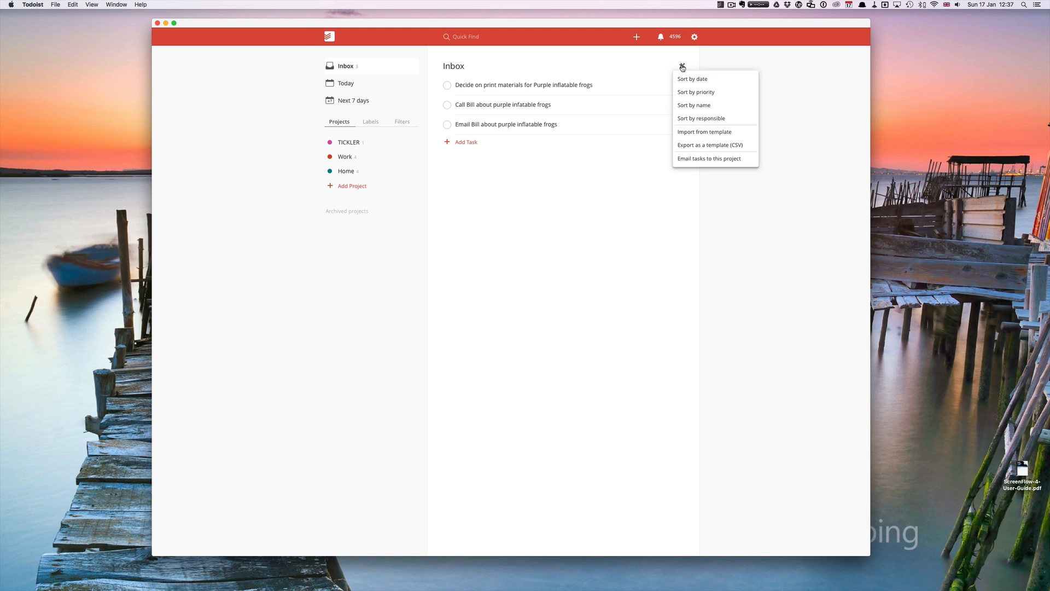
pyautogui.moveTo(709, 158)
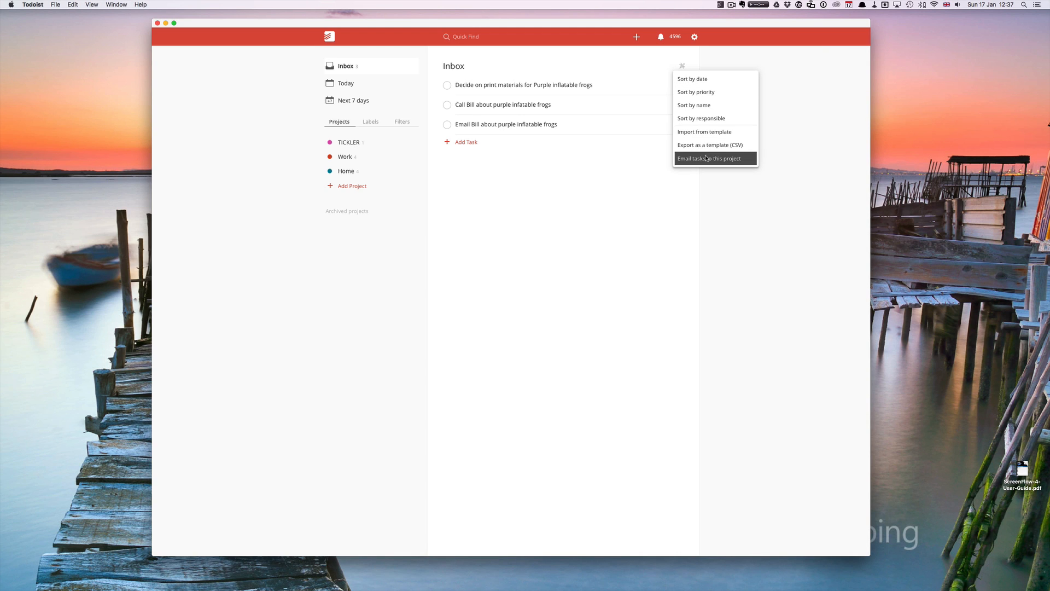
pyautogui.moveTo(708, 161)
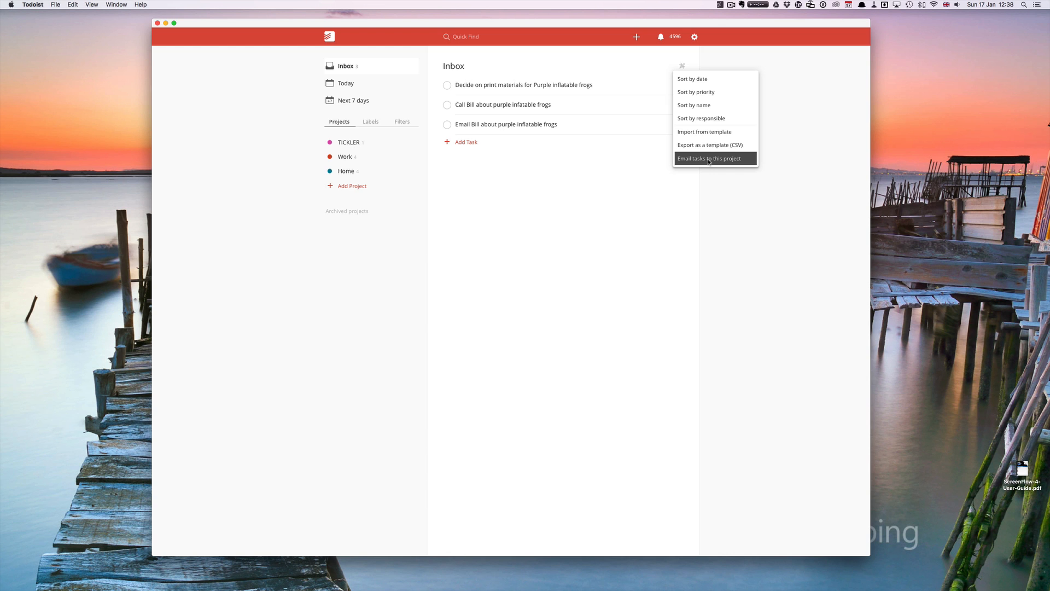
pyautogui.click(709, 157)
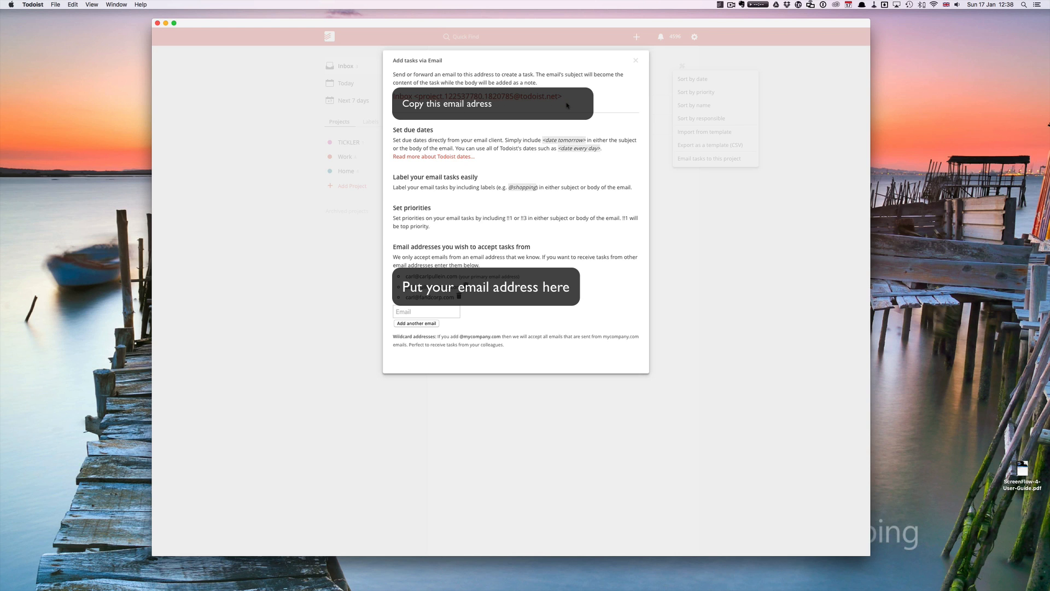
pyautogui.moveTo(727, 236)
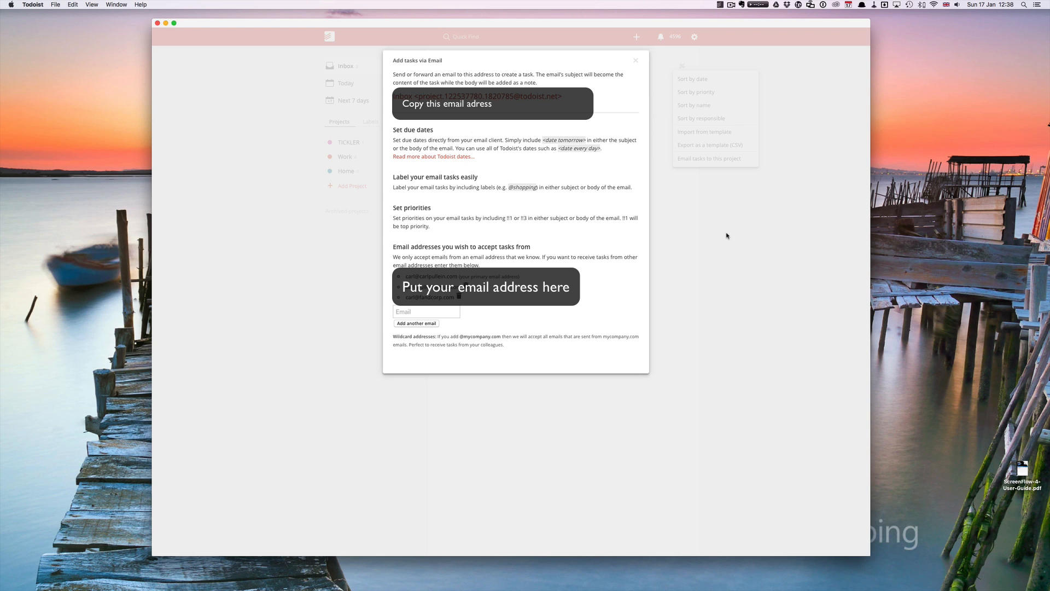
pyautogui.moveTo(714, 228)
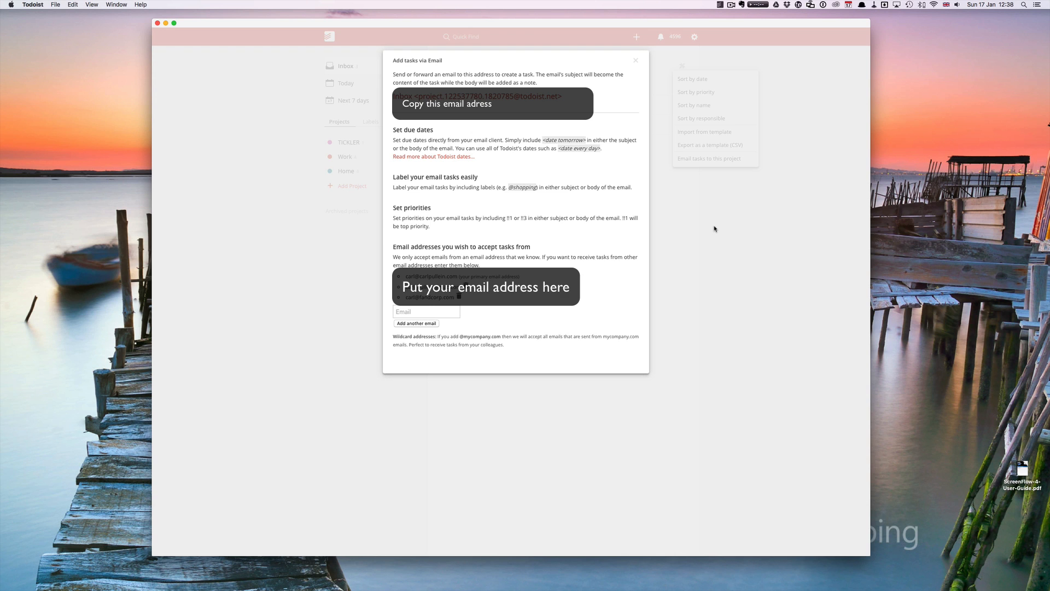
pyautogui.click(635, 60)
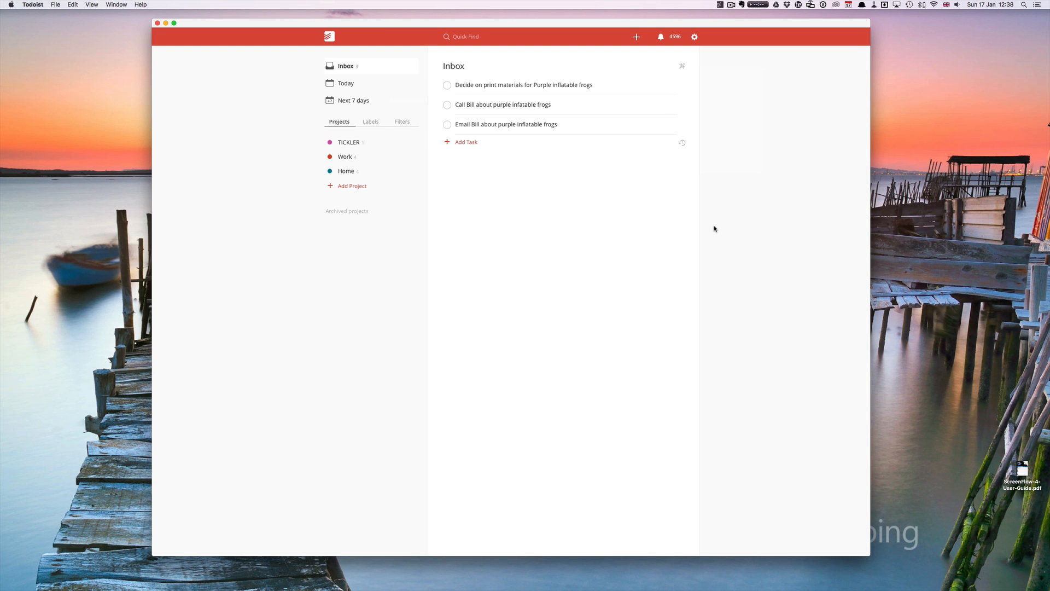
pyautogui.moveTo(461, 571)
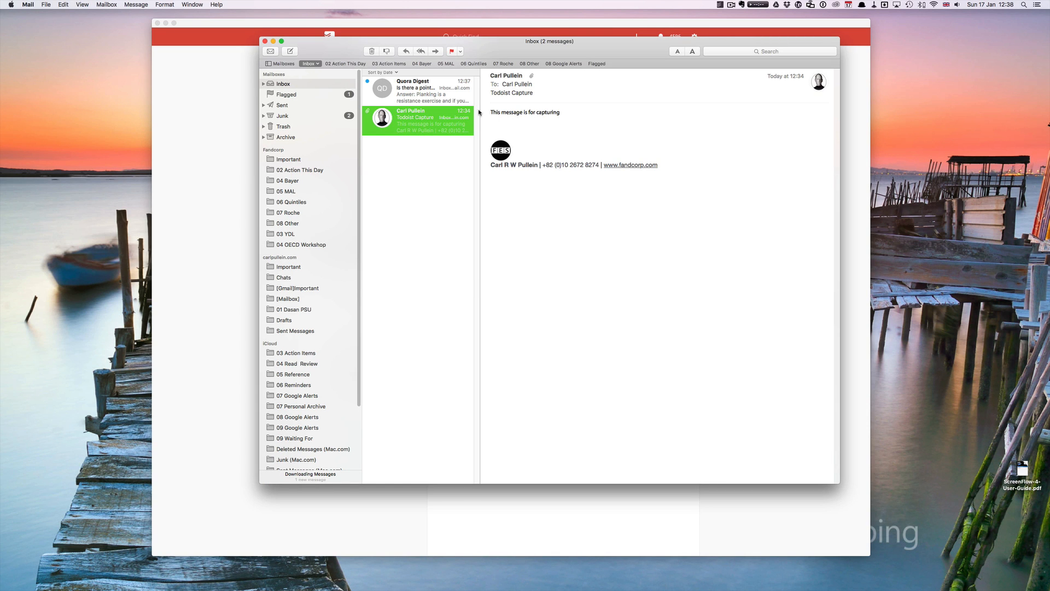
pyautogui.moveTo(574, 136)
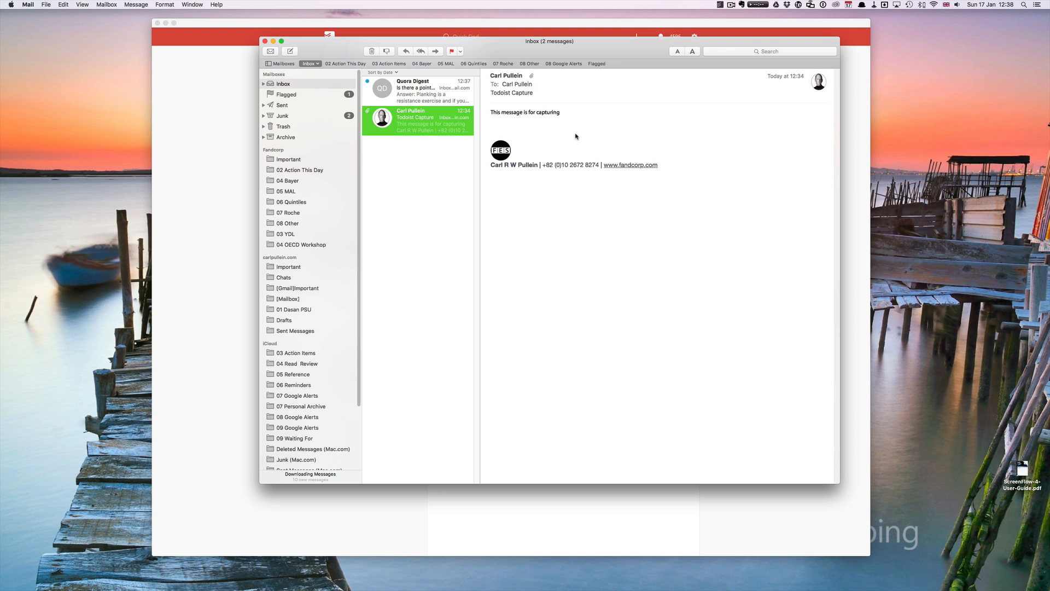
pyautogui.moveTo(440, 60)
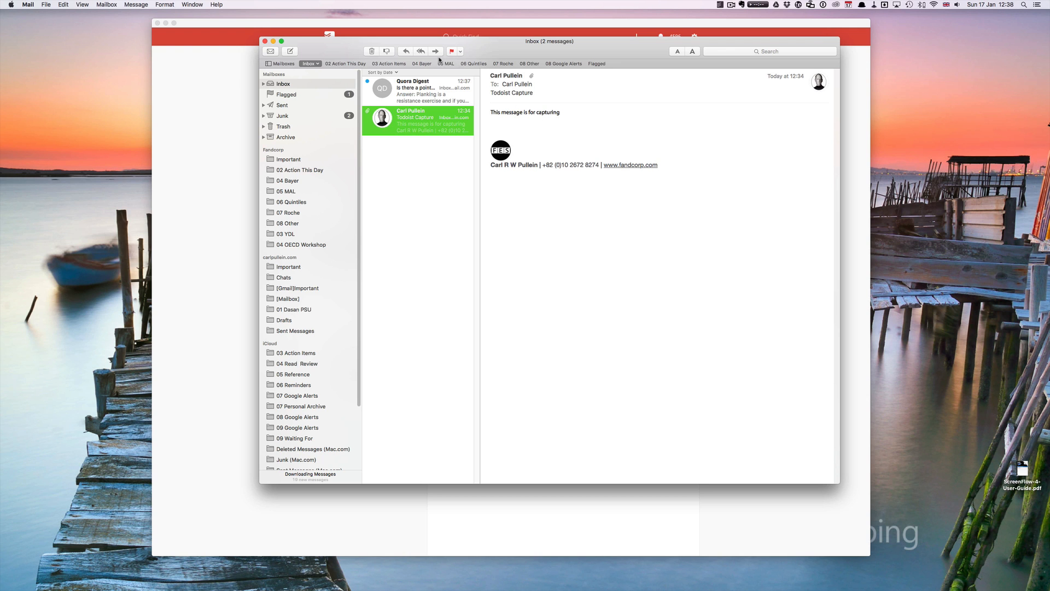
# Forward the Todoist Capture email, addressing it to the Todoist project address.
pyautogui.click(436, 51)
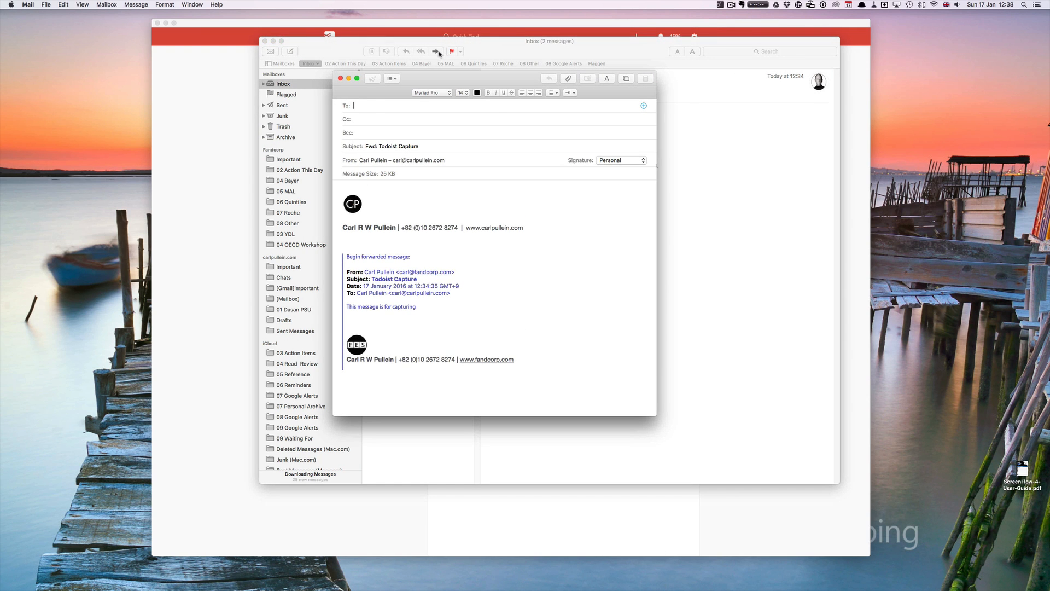
pyautogui.write('tod')
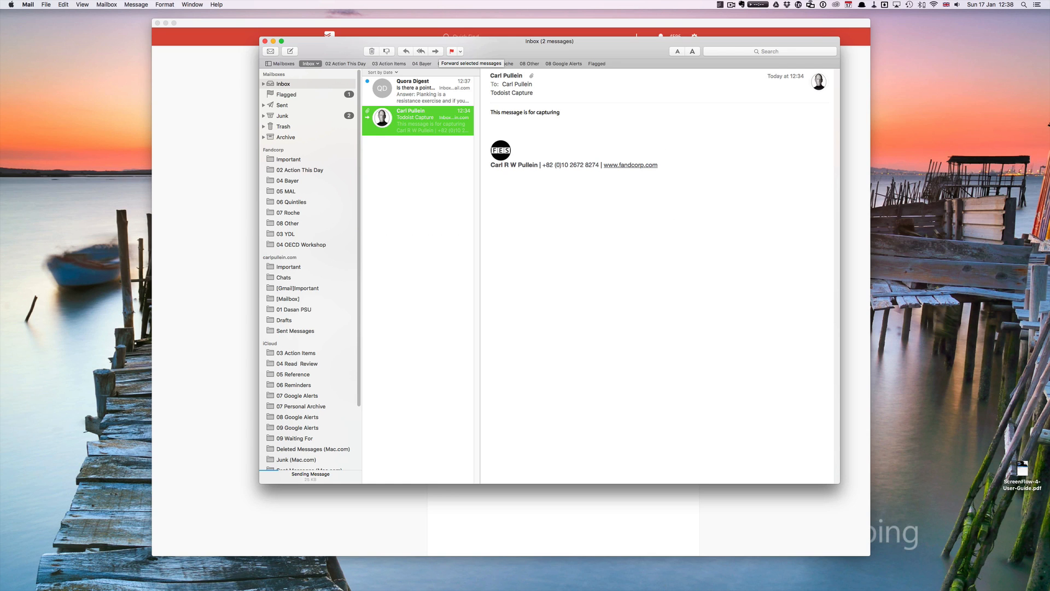
pyautogui.moveTo(422, 245)
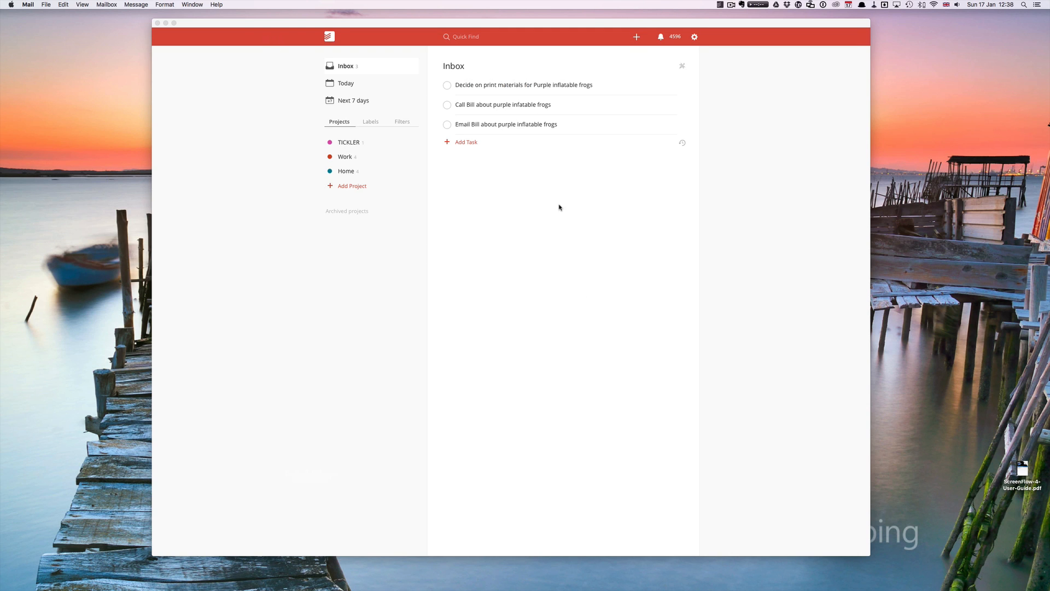
pyautogui.click(329, 36)
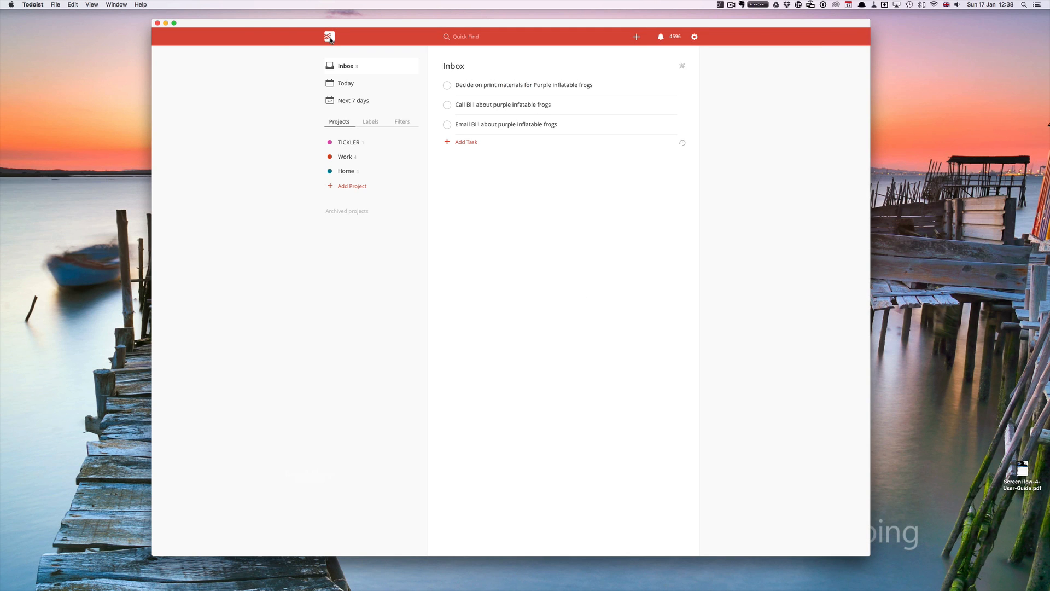
pyautogui.click(345, 83)
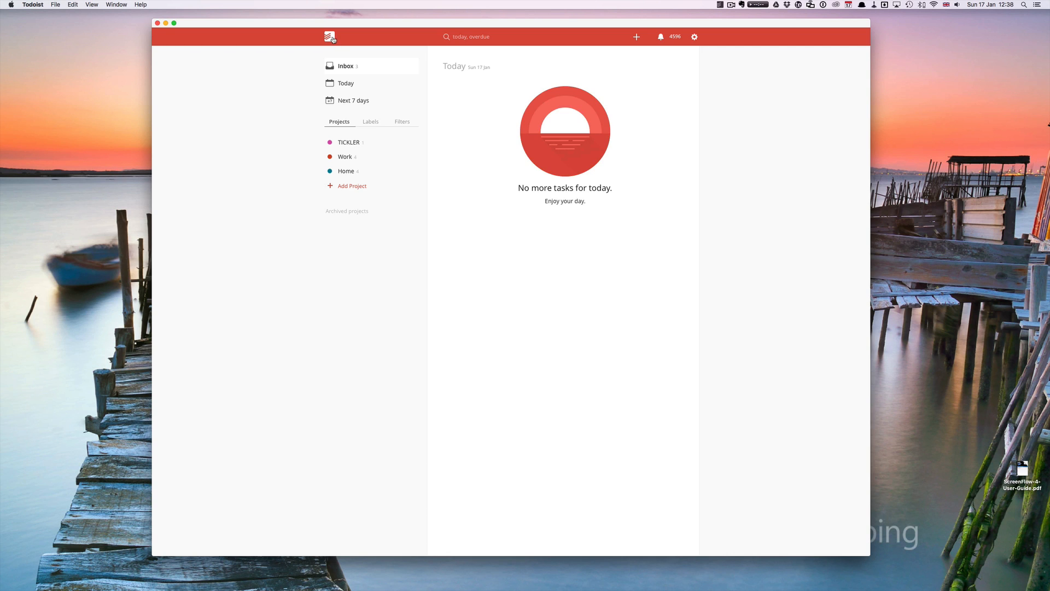
pyautogui.click(346, 65)
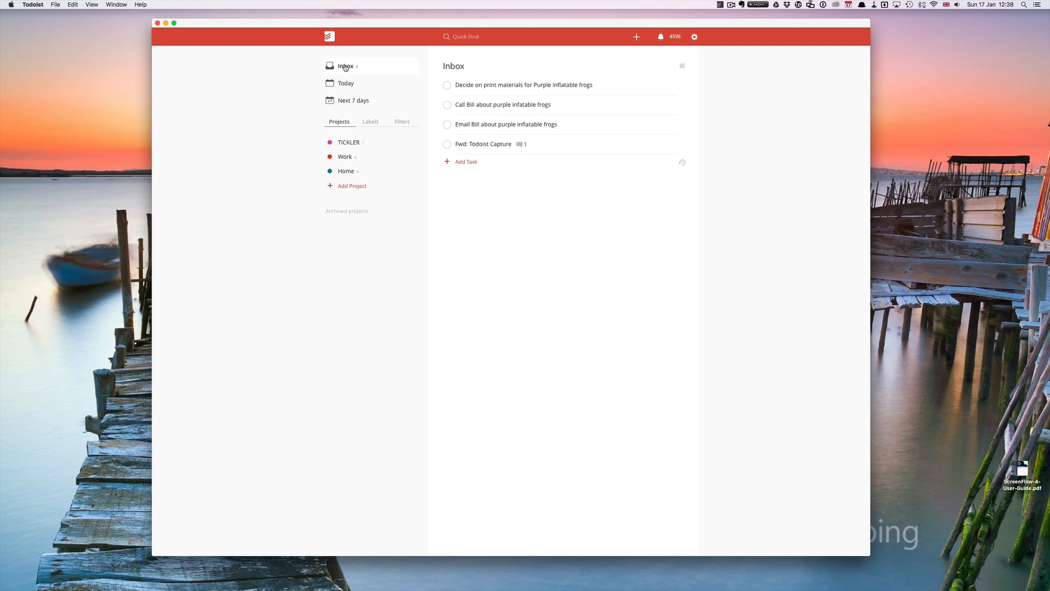
pyautogui.moveTo(511, 208)
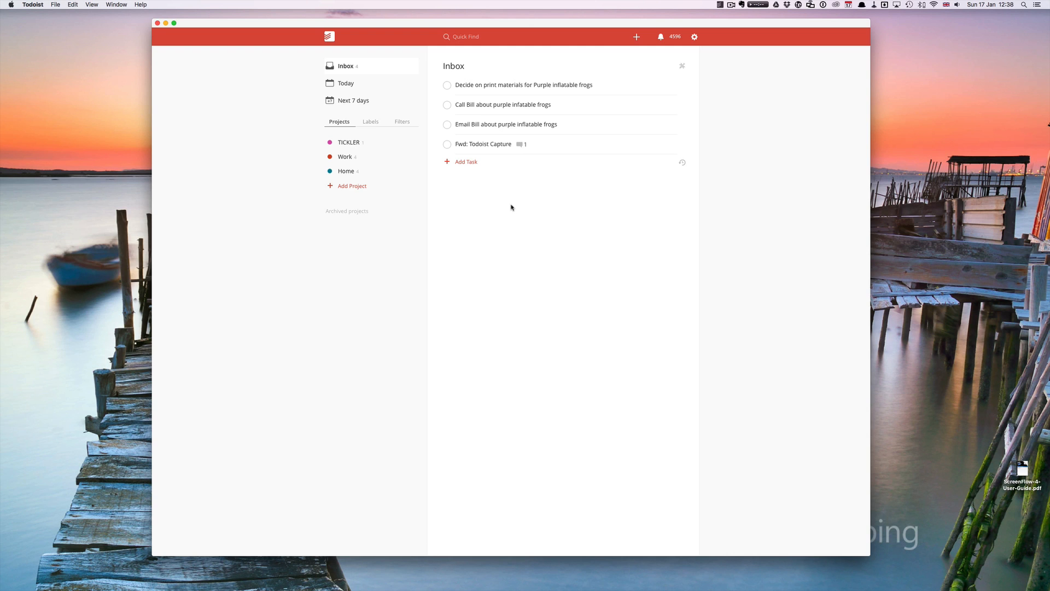
pyautogui.moveTo(509, 105)
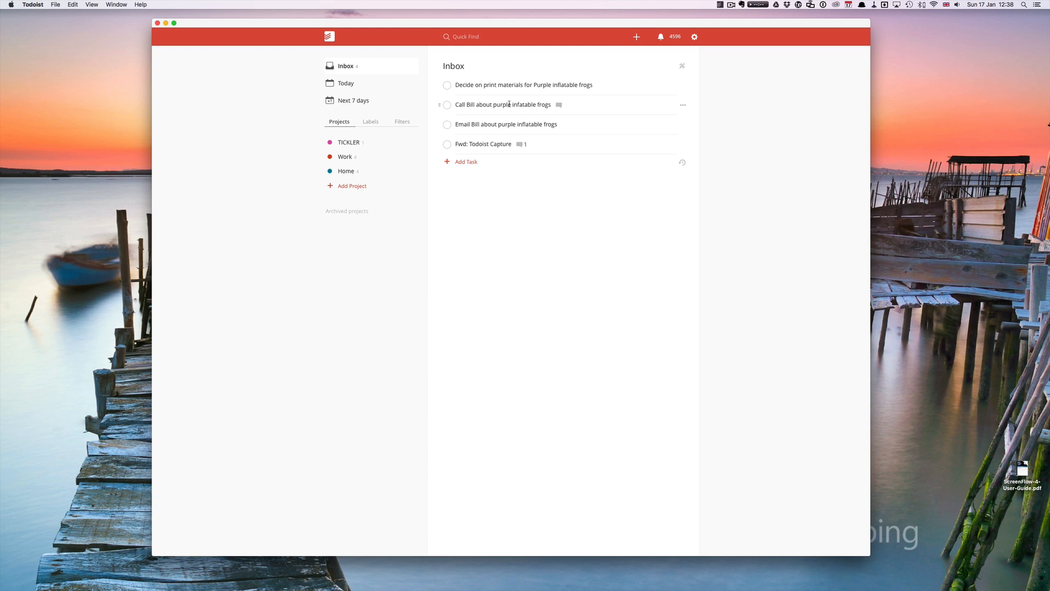
pyautogui.click(483, 143)
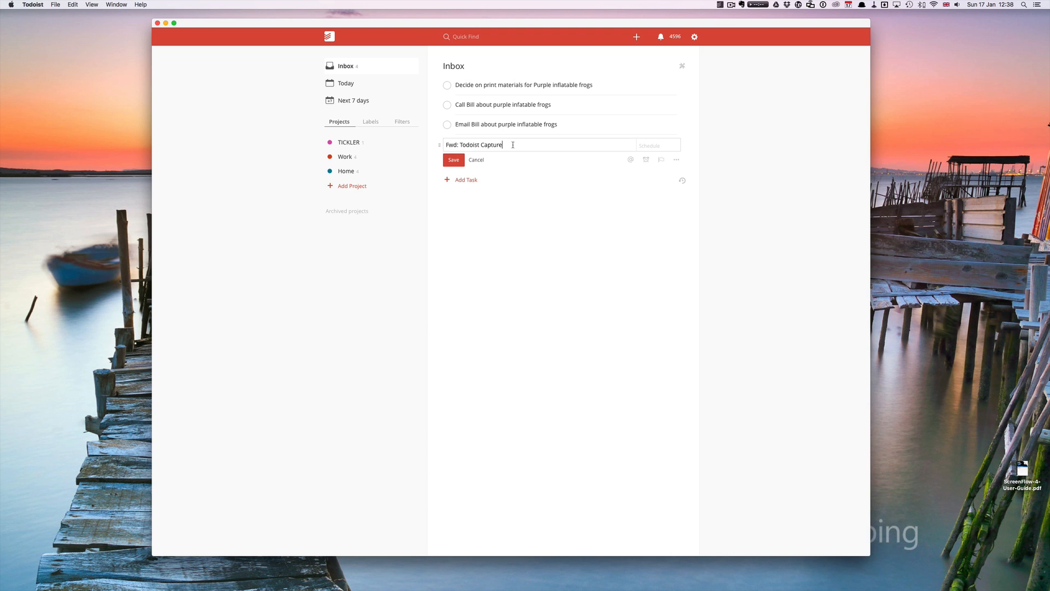
pyautogui.click(453, 159)
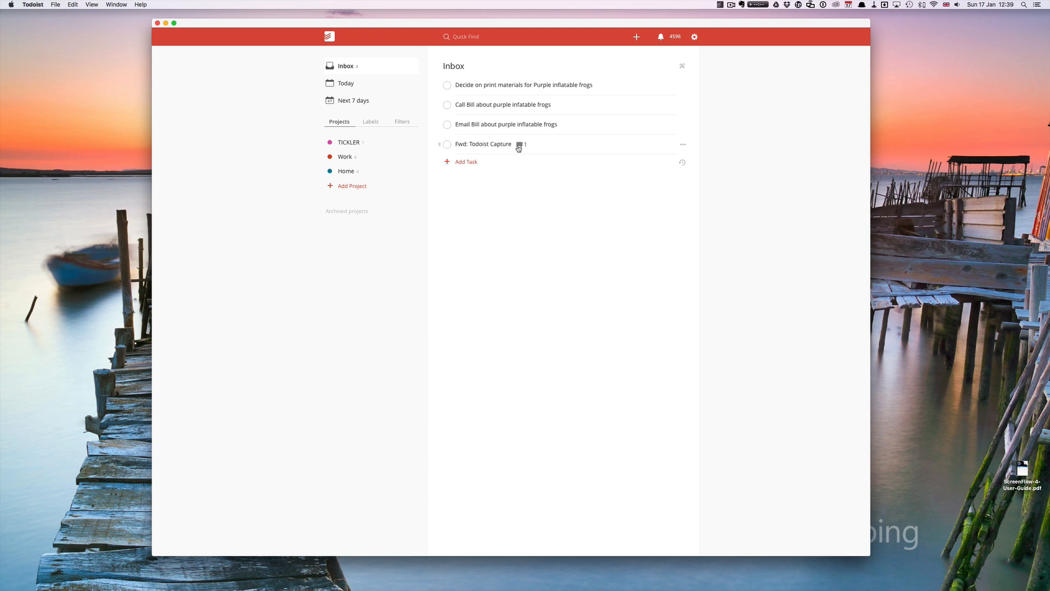
pyautogui.click(521, 144)
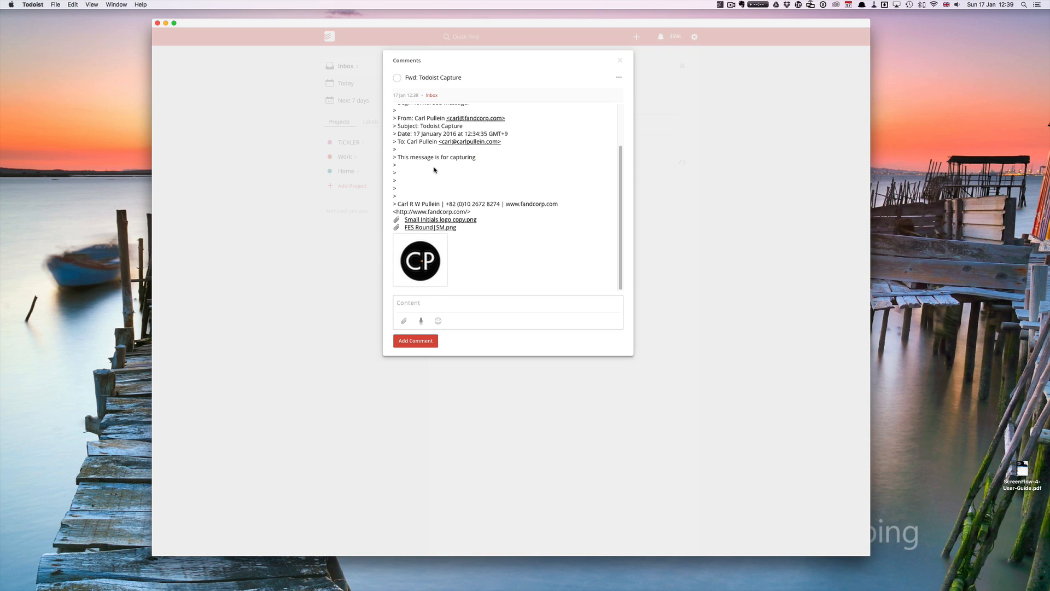
pyautogui.scroll(3)
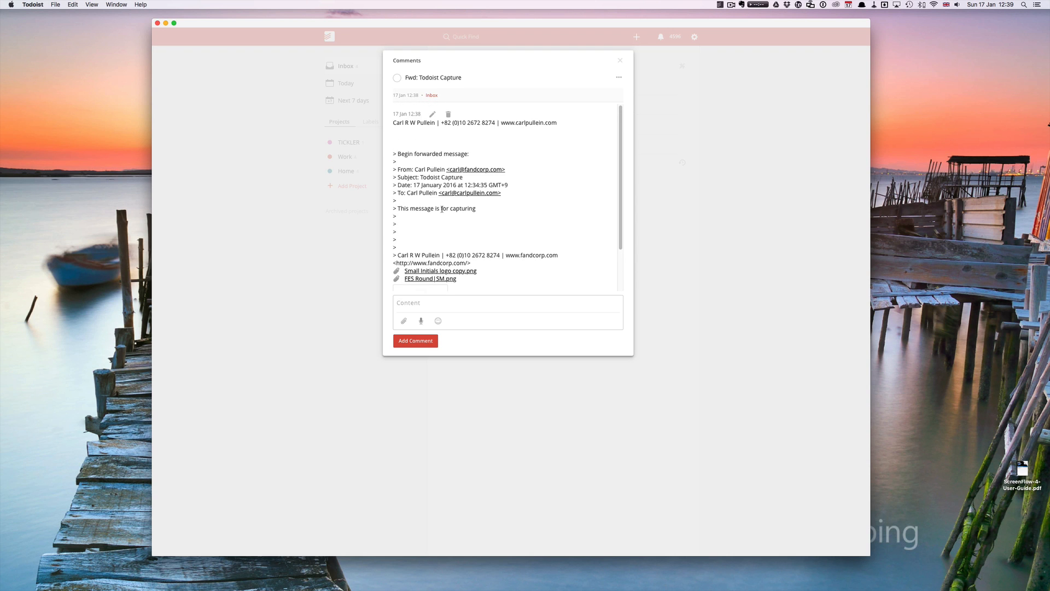
pyautogui.moveTo(616, 55)
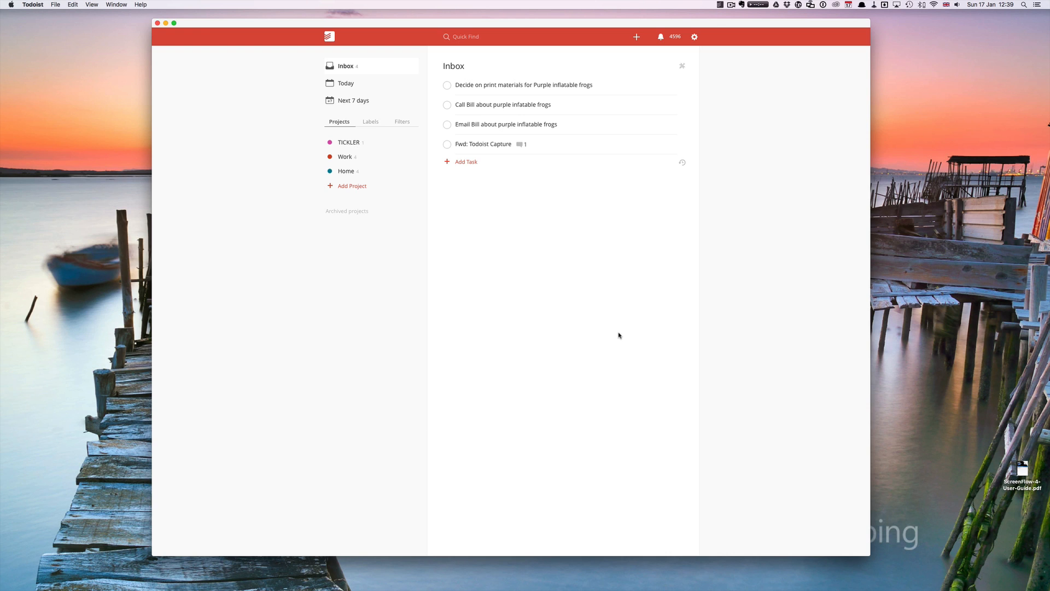
pyautogui.moveTo(730, 60)
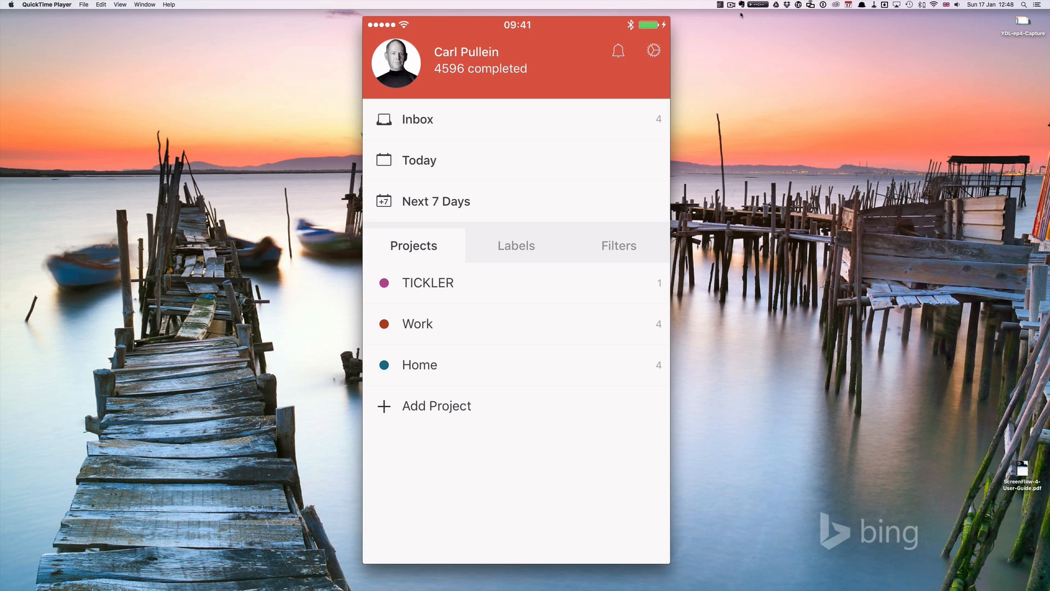
# Add "Remember to buy new dog food for Barney" to the iPhone Inbox.
pyautogui.click(417, 119)
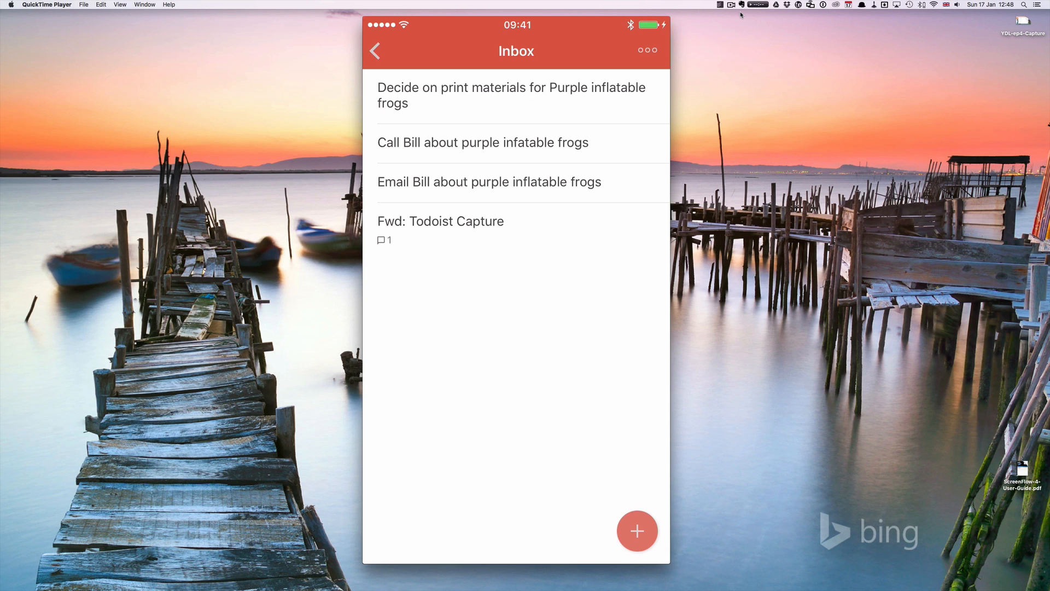
pyautogui.click(636, 531)
pyautogui.write('Remember t')
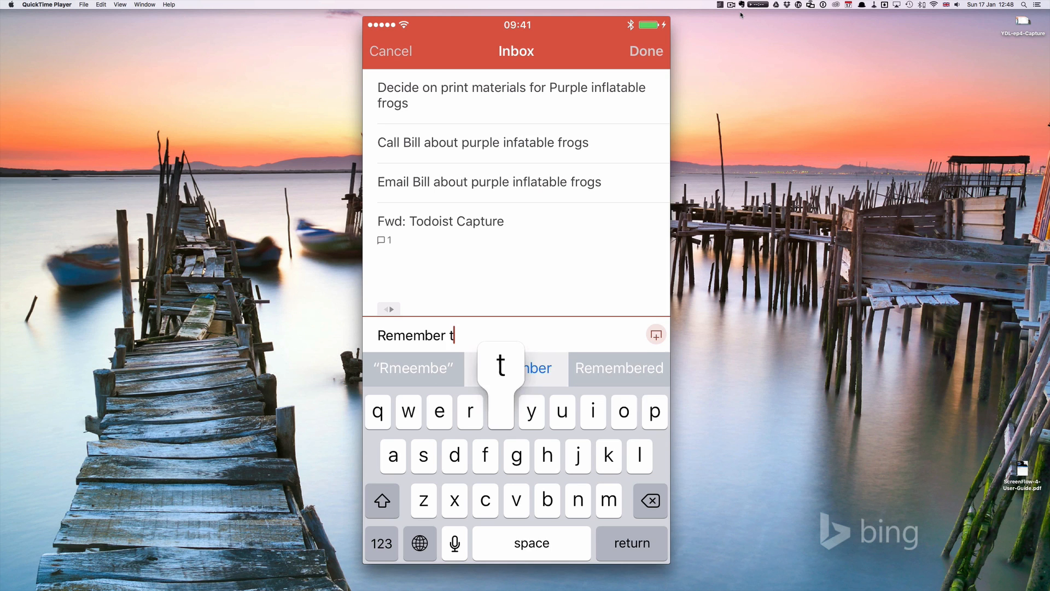
pyautogui.write('o')
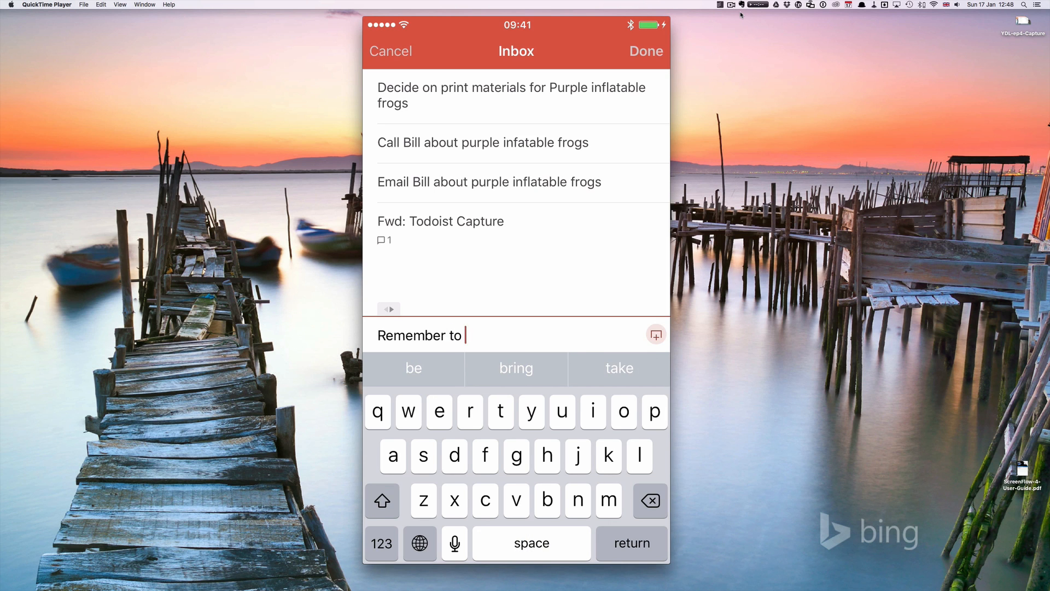
pyautogui.write('buy new dog food for Ba')
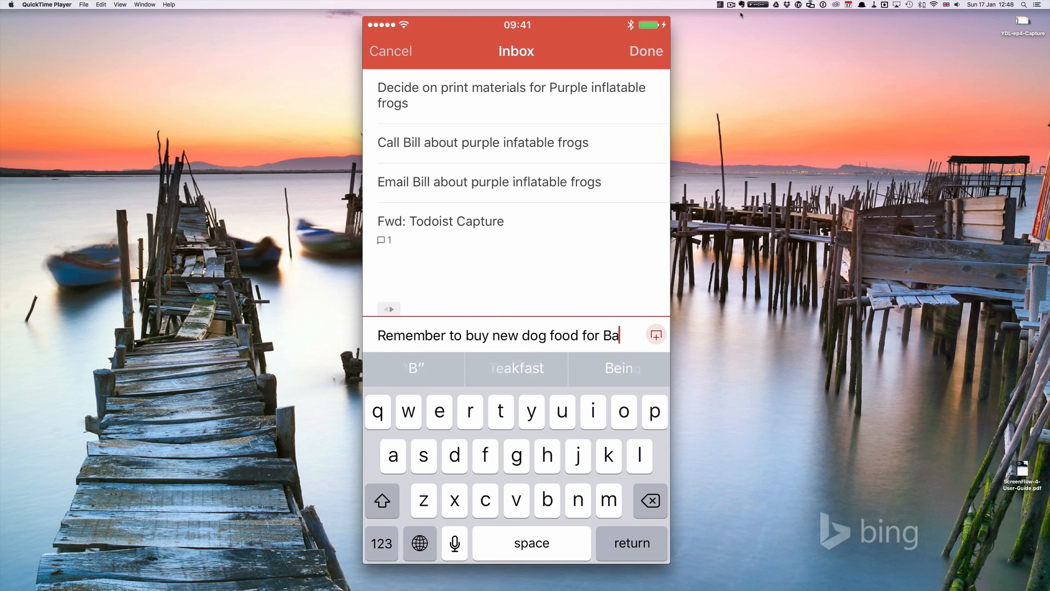
pyautogui.write('rney')
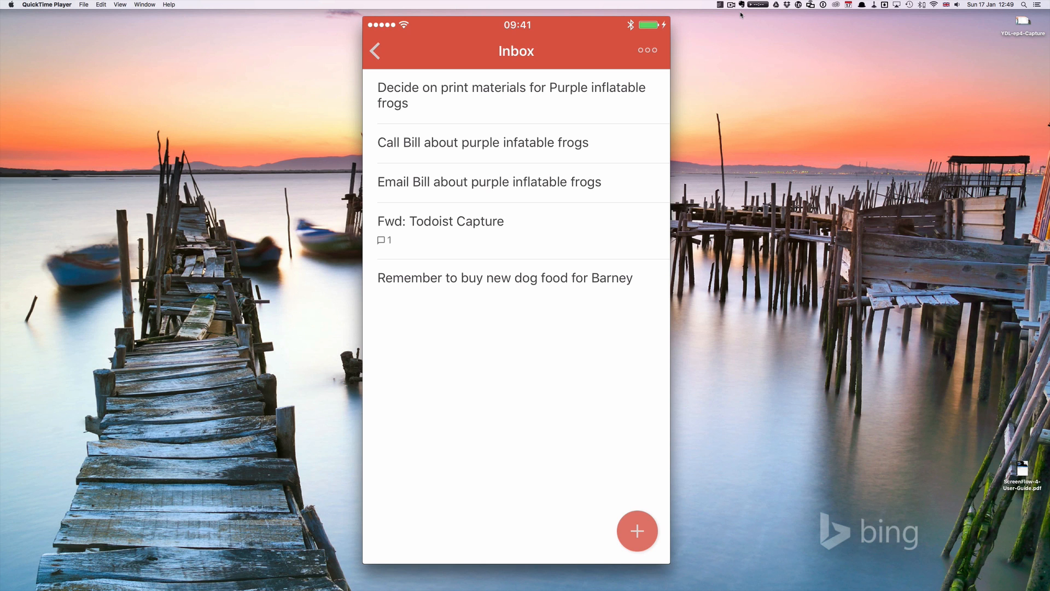
# Add "Remember to buy chicken" due today at 18:00 and "Call Dr Min tomorrow" to the phone Inbox.
pyautogui.click(636, 531)
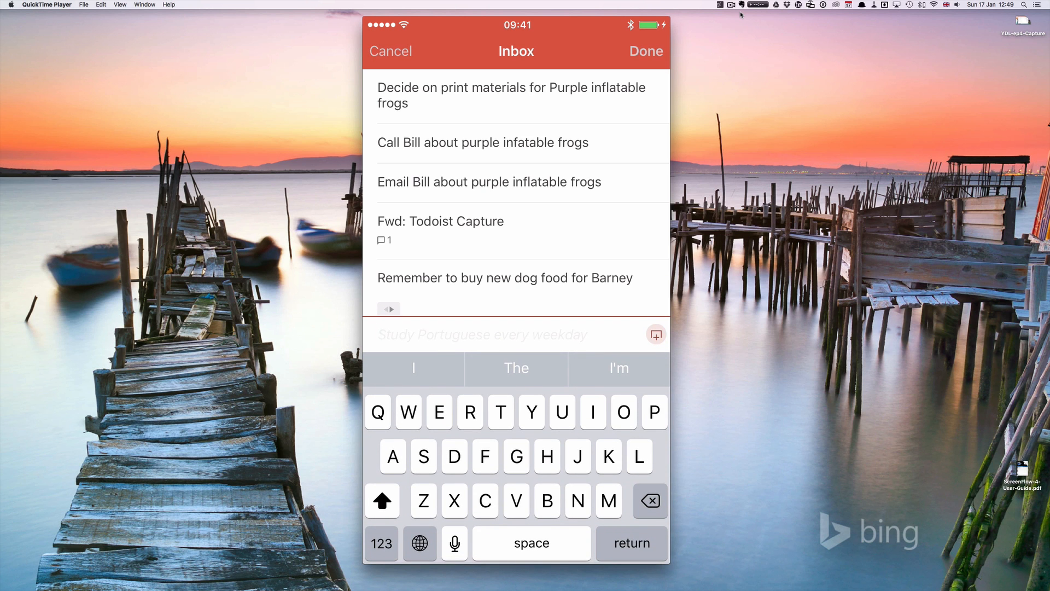
pyautogui.click(471, 412)
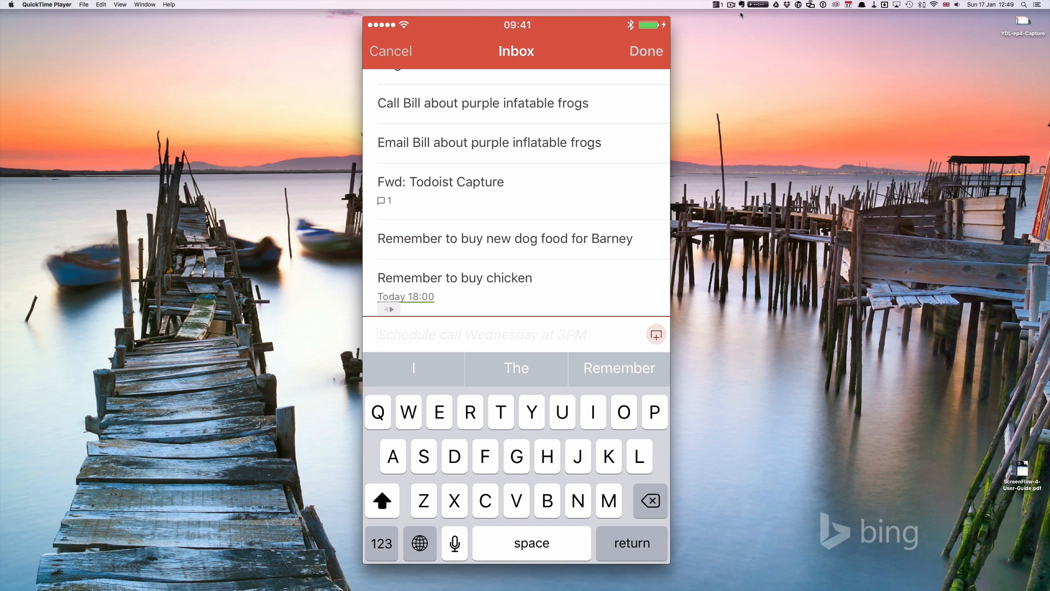
pyautogui.write('c')
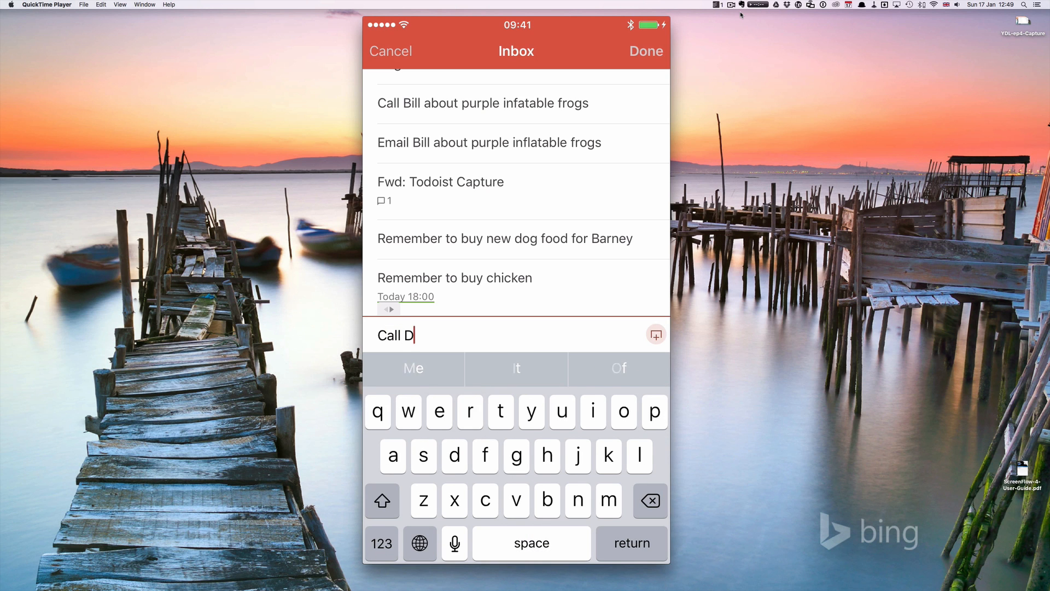
pyautogui.write('r Mi')
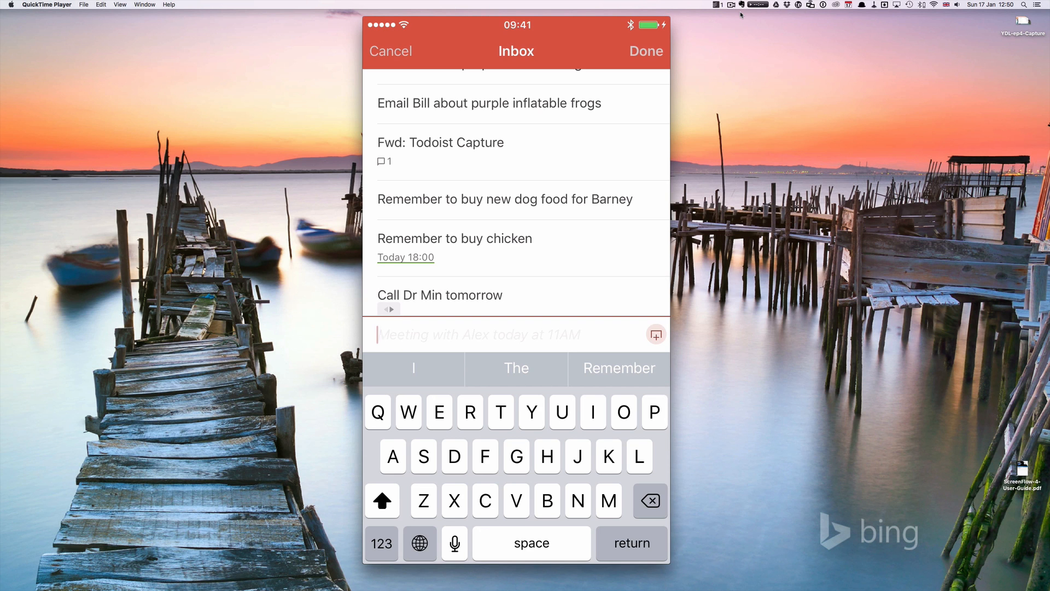
pyautogui.click(645, 51)
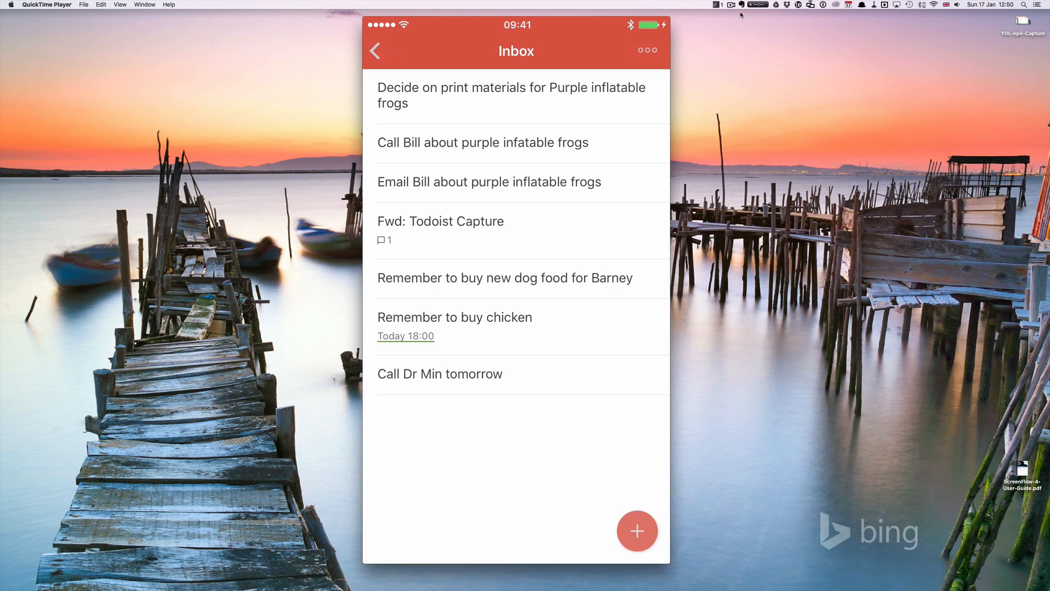
# Switch from Todoist to Safari showing the telegraph.co.uk Republican debate live article.
pyautogui.click(376, 50)
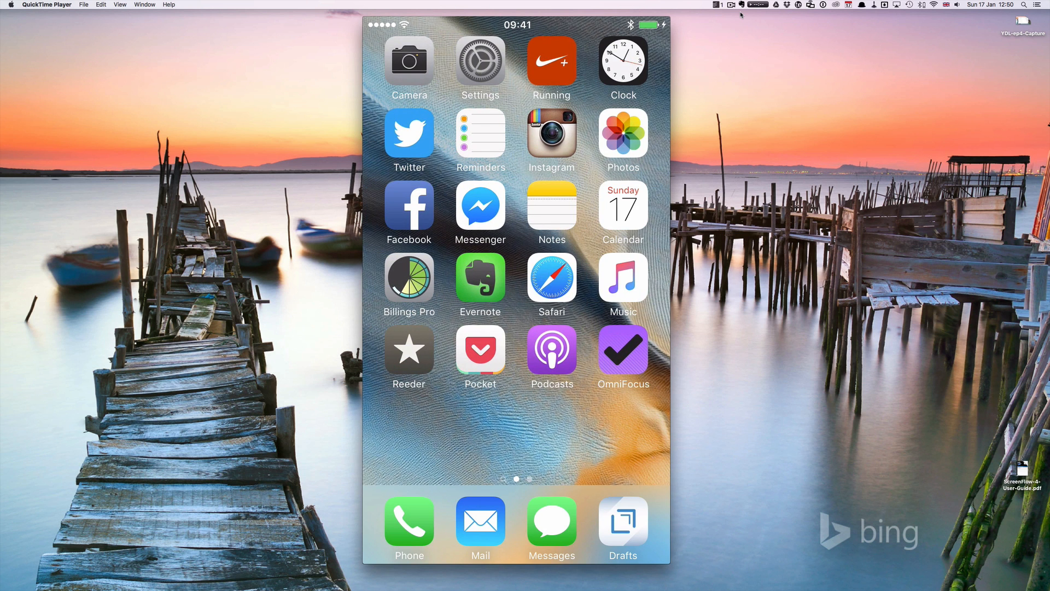
pyautogui.click(551, 276)
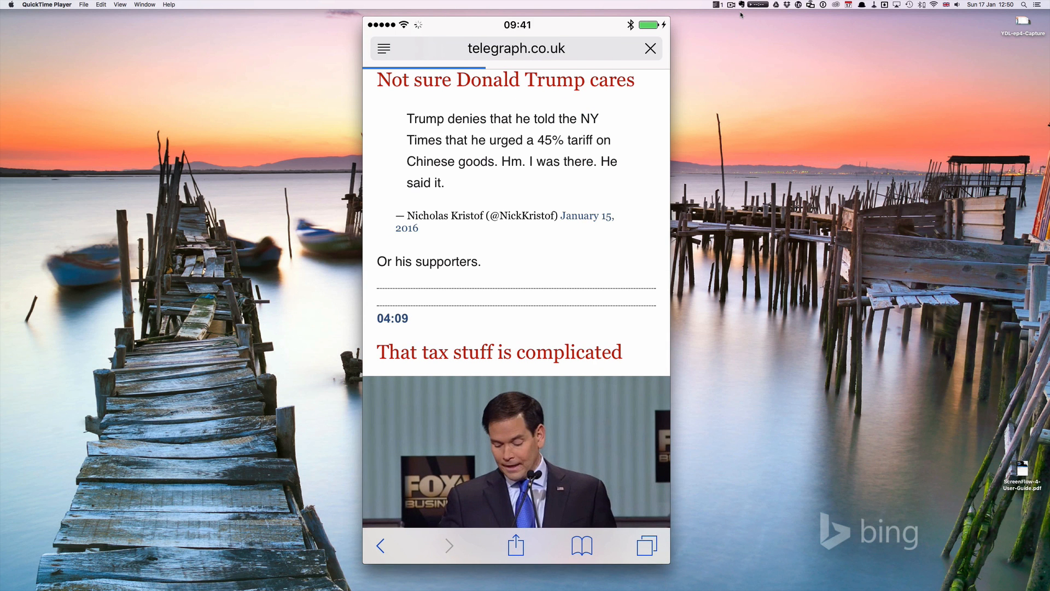
# Enable Todoist as a destination in Safari's share sheet.
pyautogui.click(515, 545)
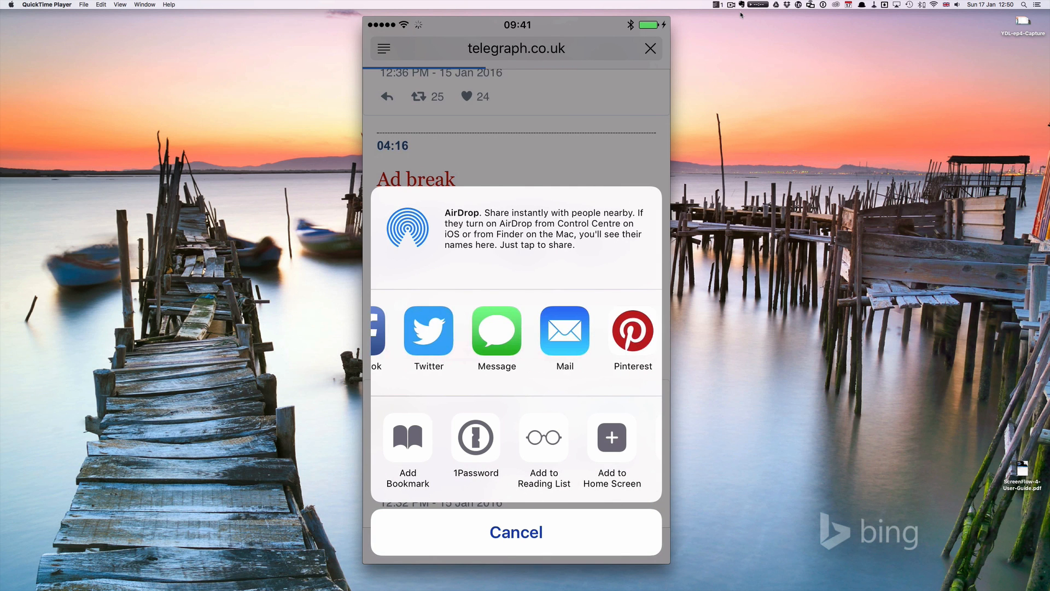
pyautogui.hscroll(-3)
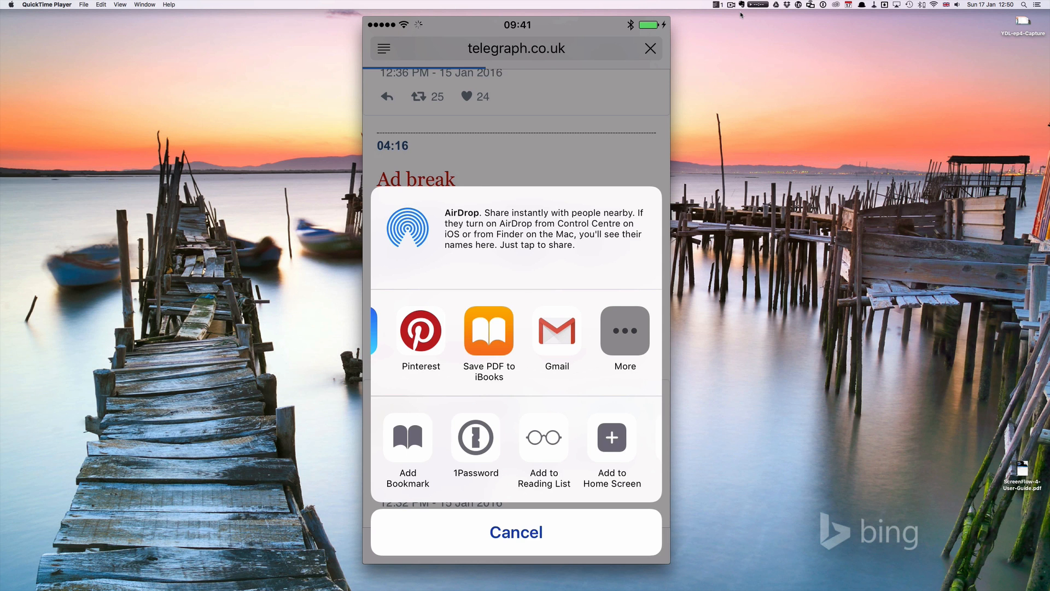
pyautogui.click(624, 331)
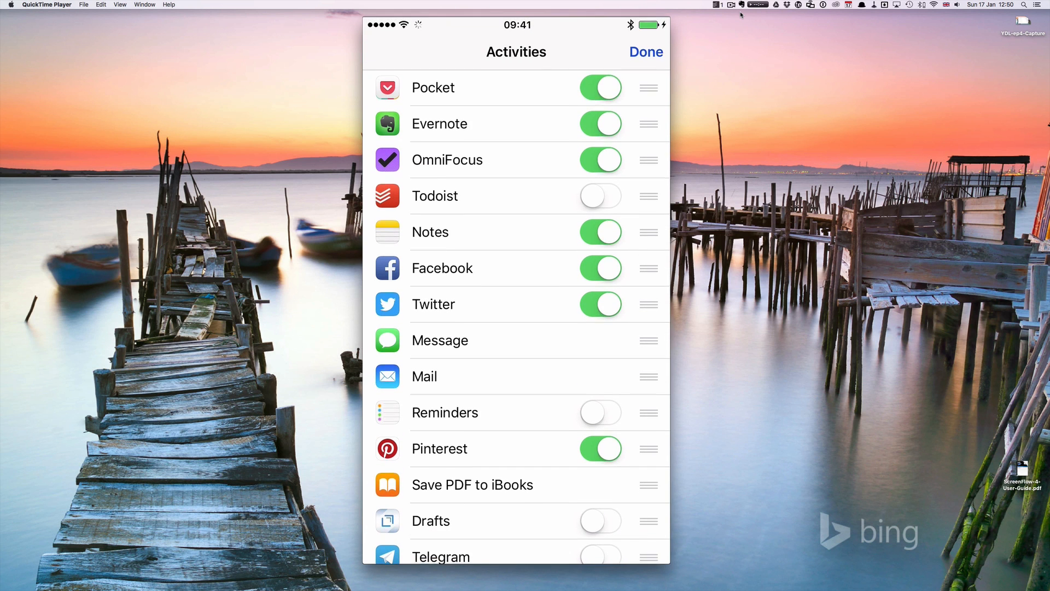
pyautogui.click(600, 194)
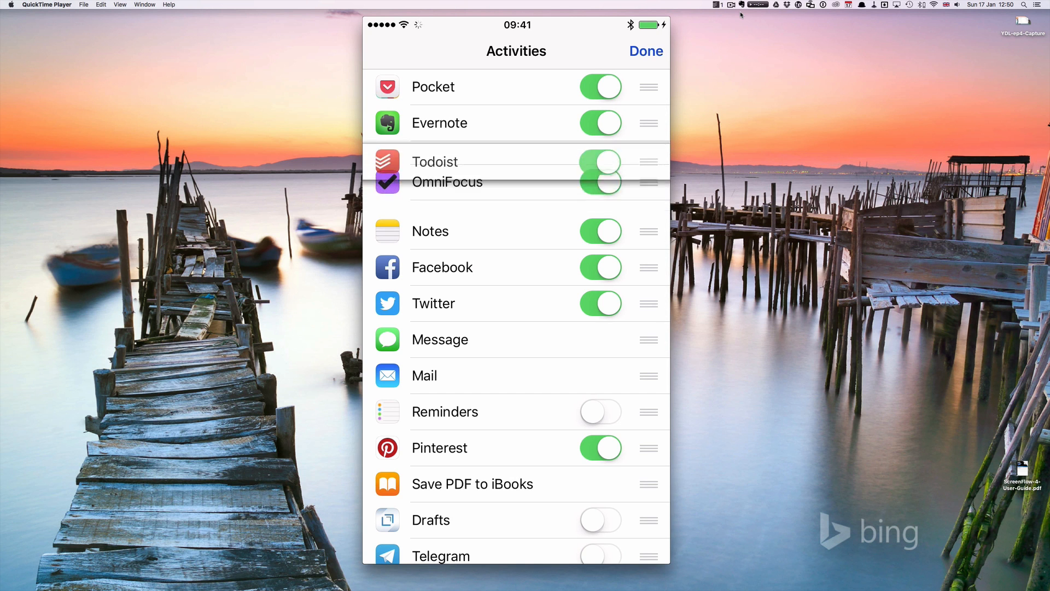
pyautogui.click(646, 52)
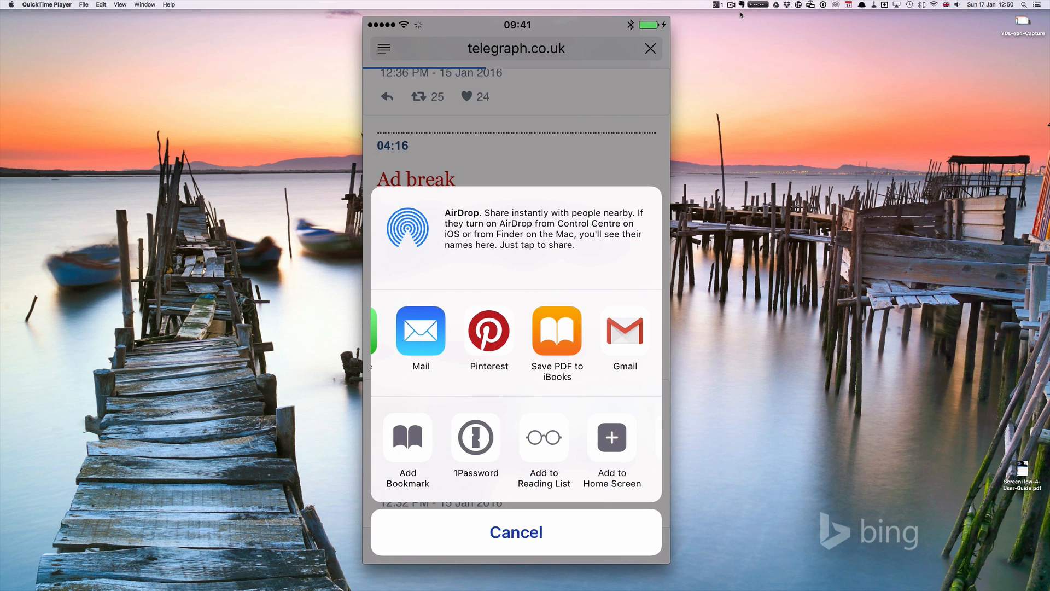
# Share the debate article to Todoist and post it as a new Inbox task.
pyautogui.hscroll(-3)
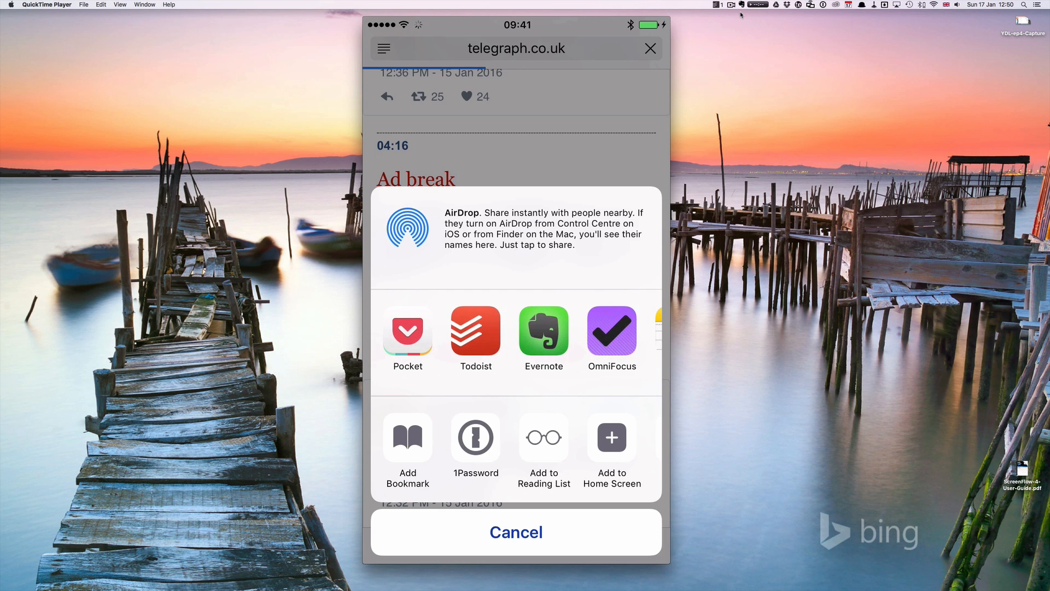
pyautogui.click(516, 532)
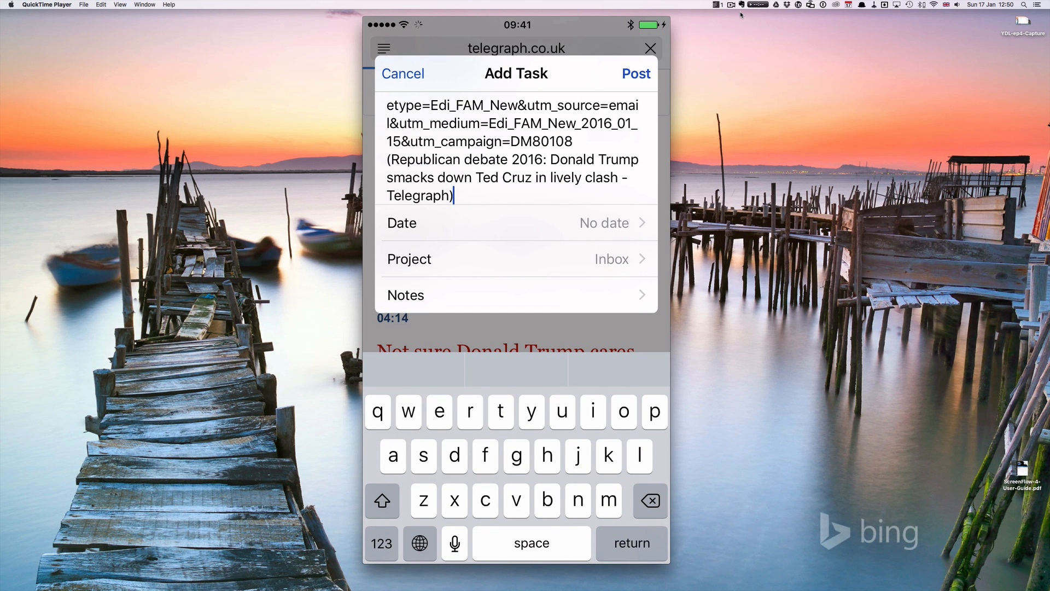
pyautogui.click(403, 74)
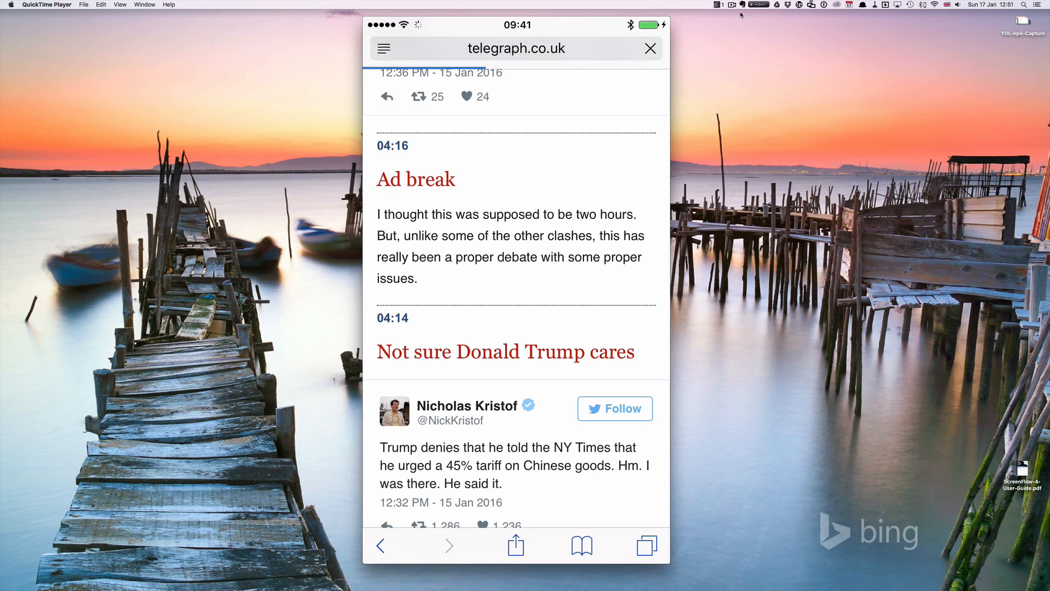
pyautogui.click(649, 48)
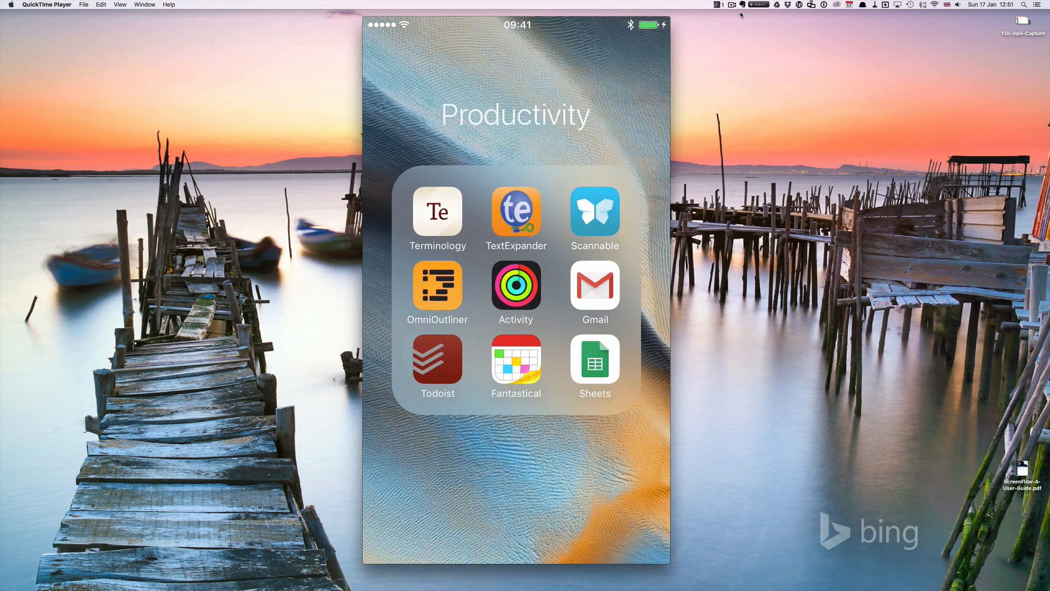
pyautogui.click(438, 360)
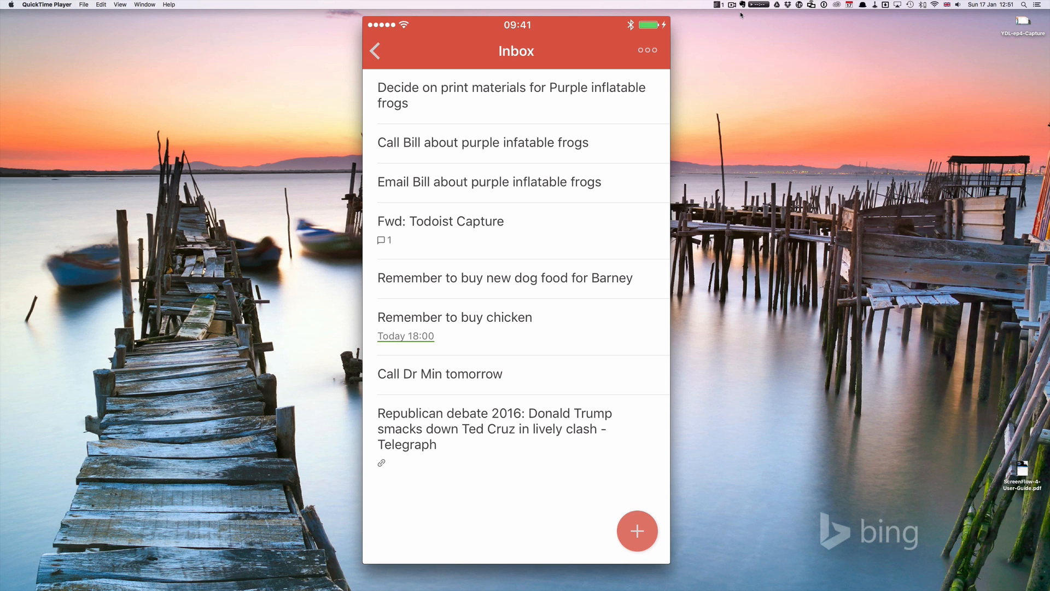
pyautogui.click(375, 52)
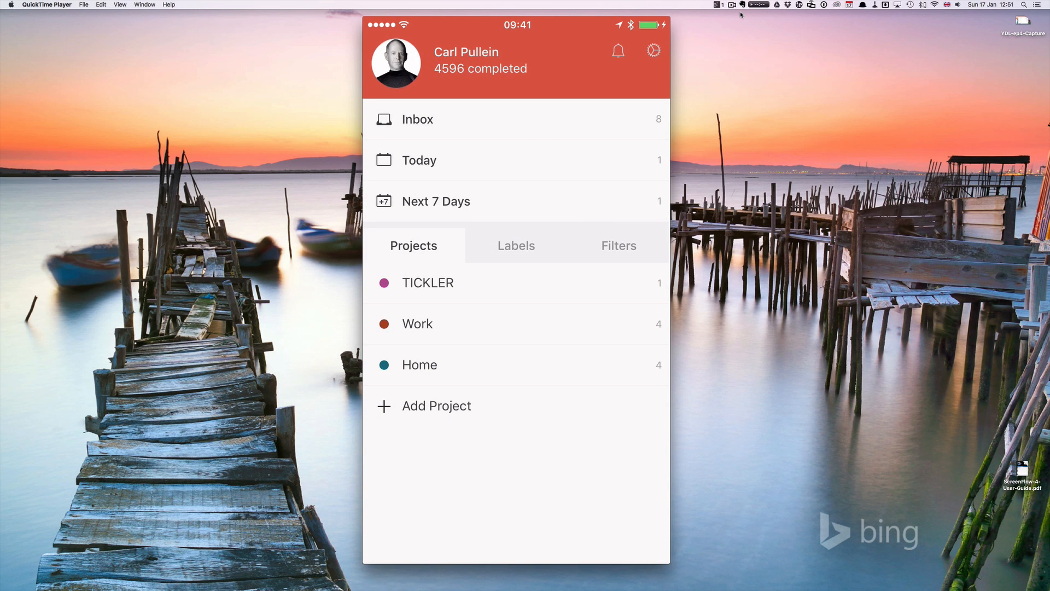